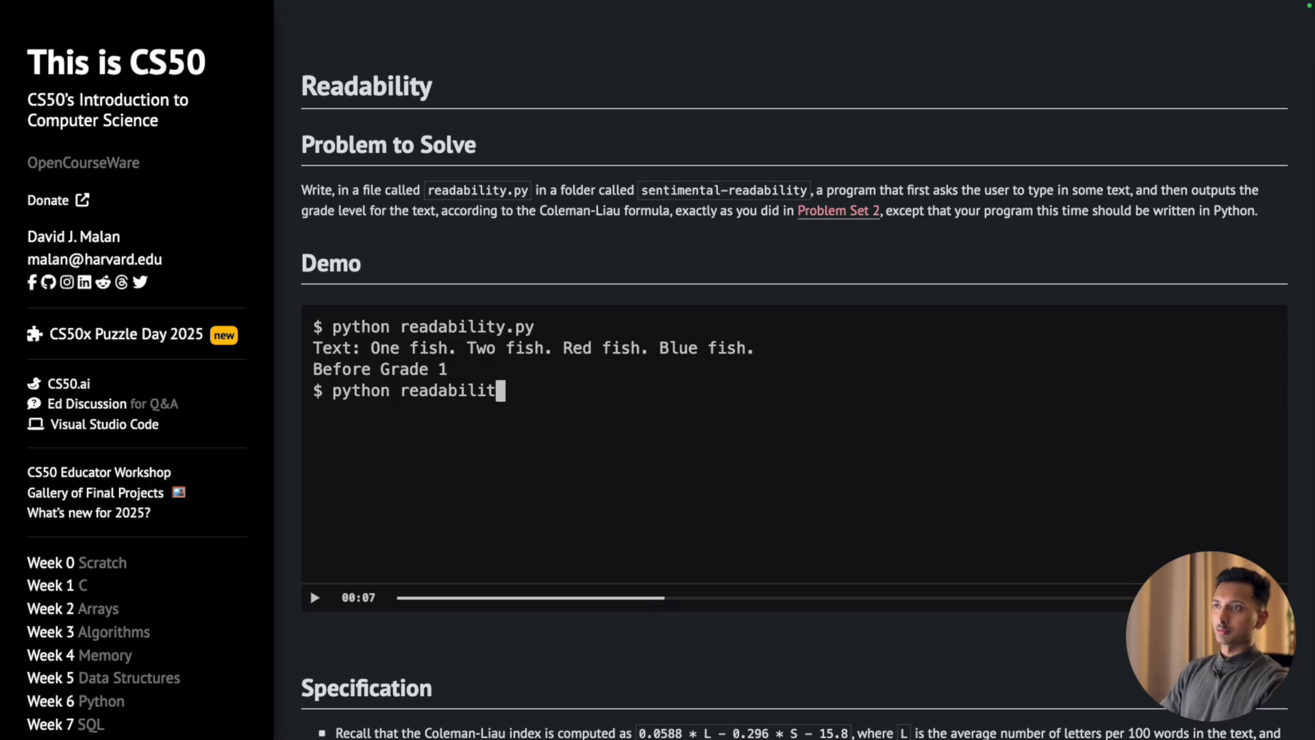
# - Play the Readability demo showing the three sample texts graded Before Grade 1, Grade 2 and Grade 9
pyautogui.doubleClick(435, 326)
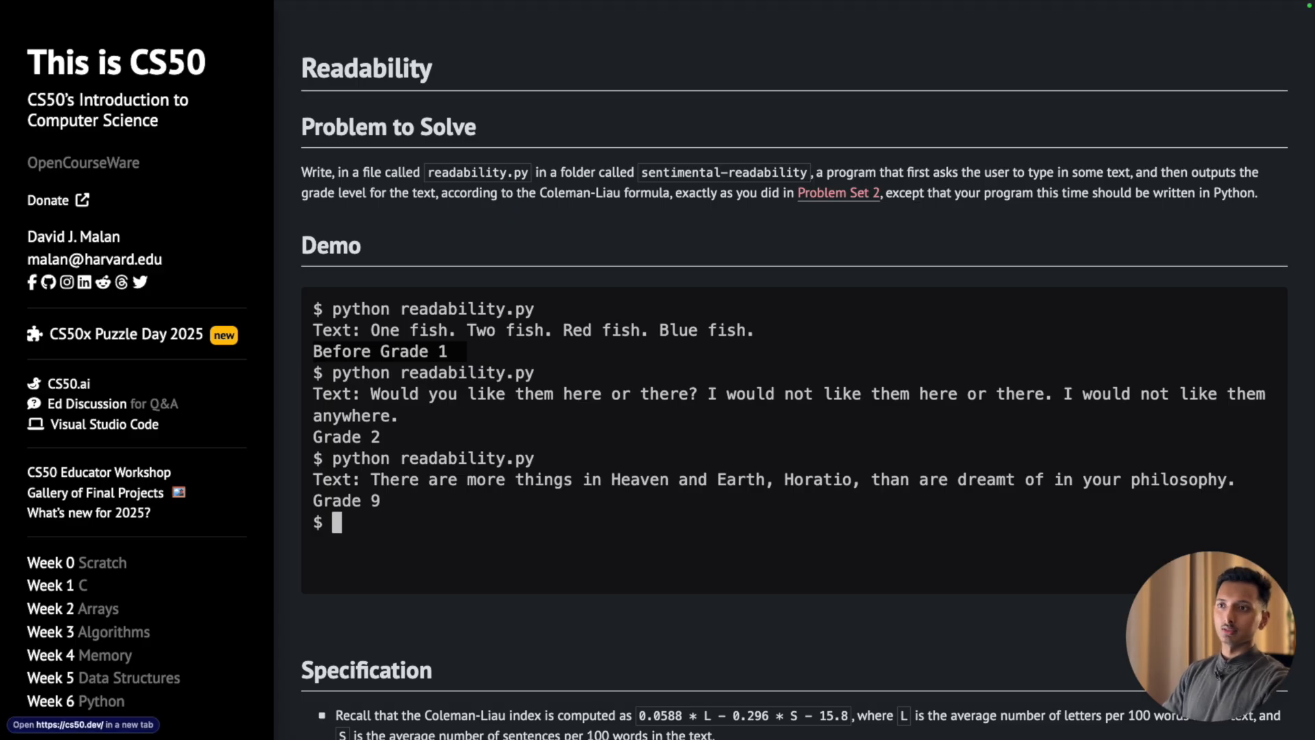
# - Log in to the codespace and move the terminal into week6 with cd week6
pyautogui.click(103, 424)
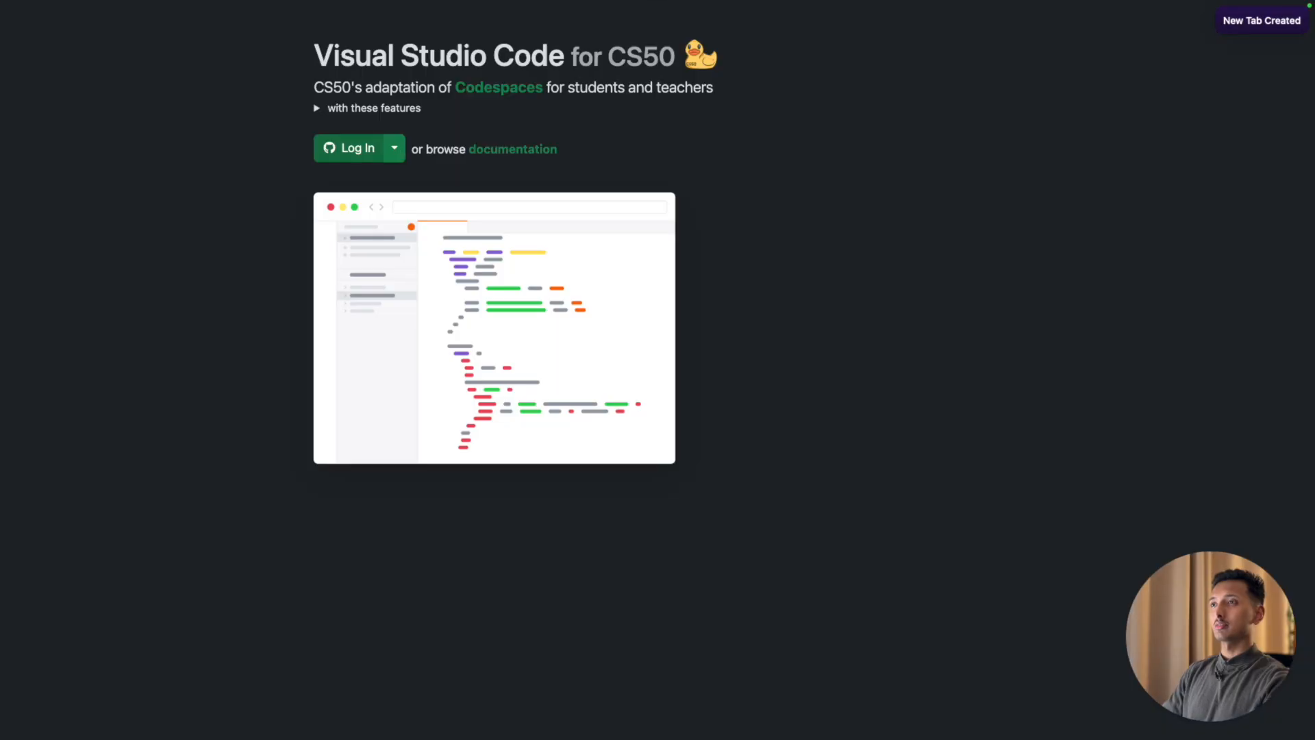
pyautogui.click(356, 148)
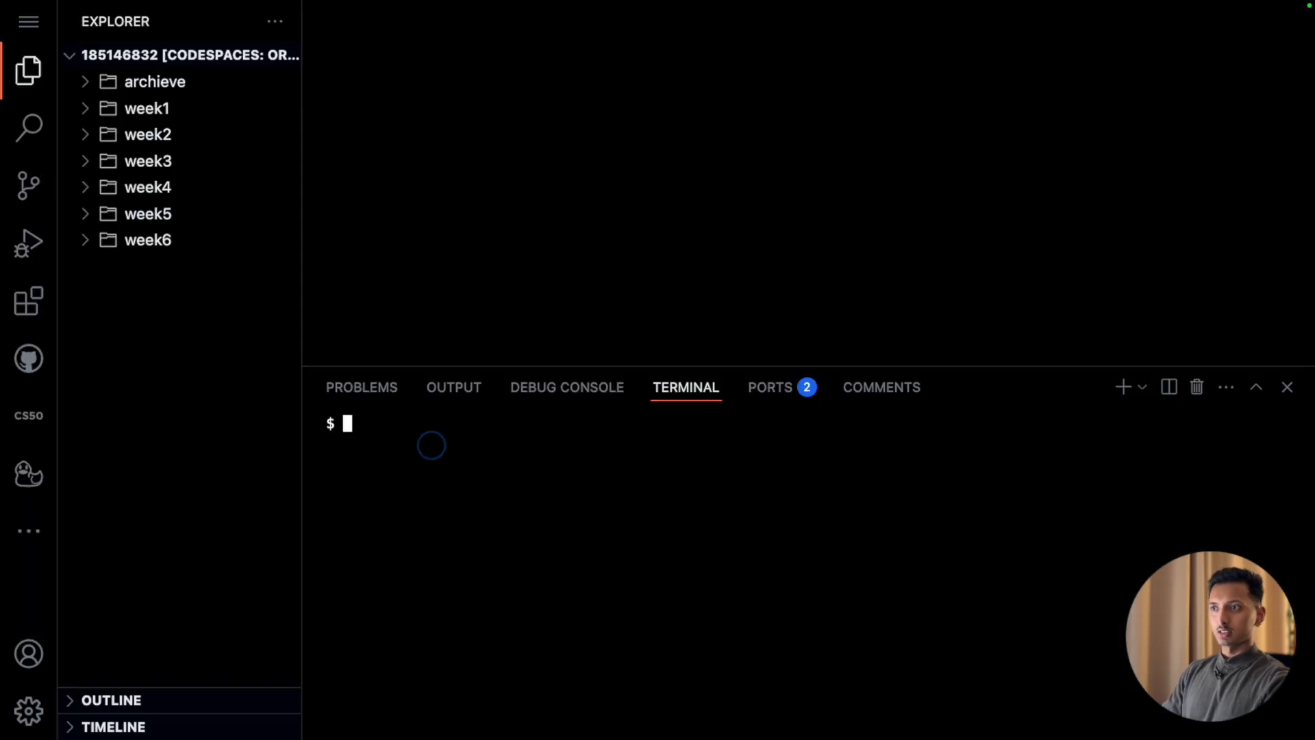
pyautogui.write('cd')
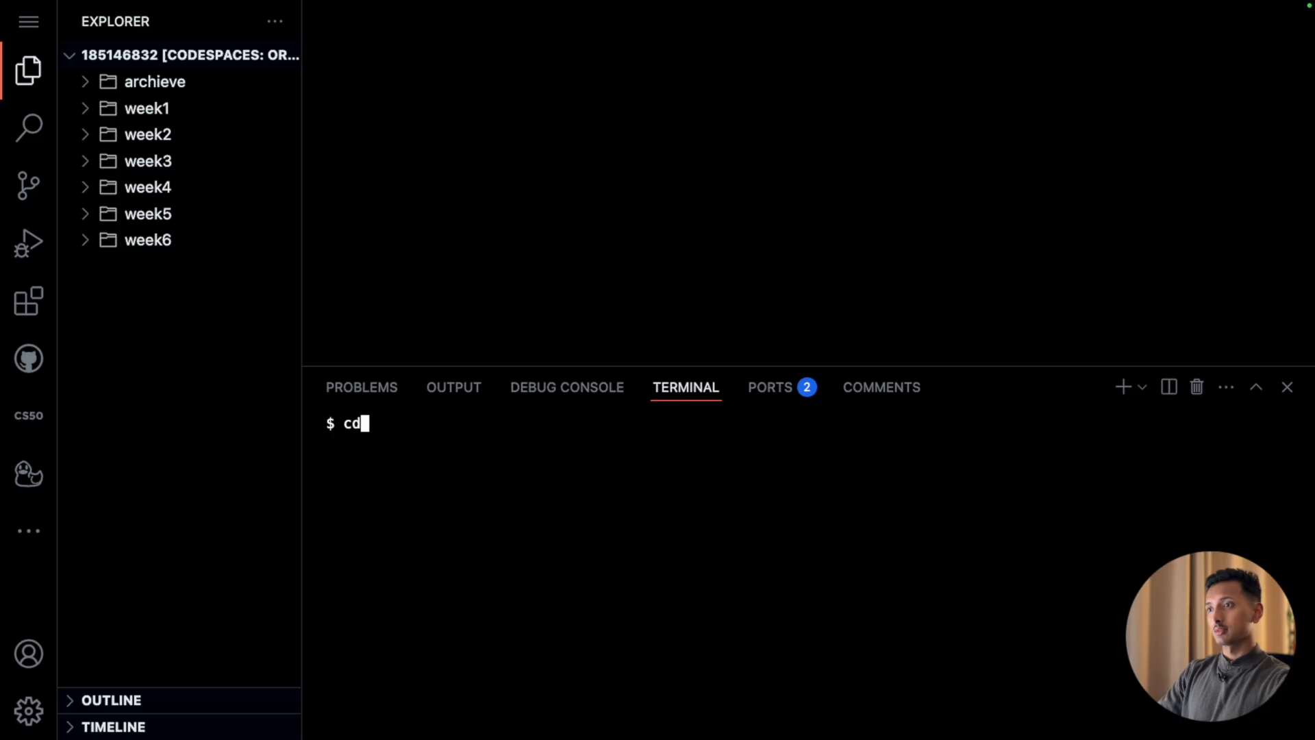
pyautogui.write('week6')
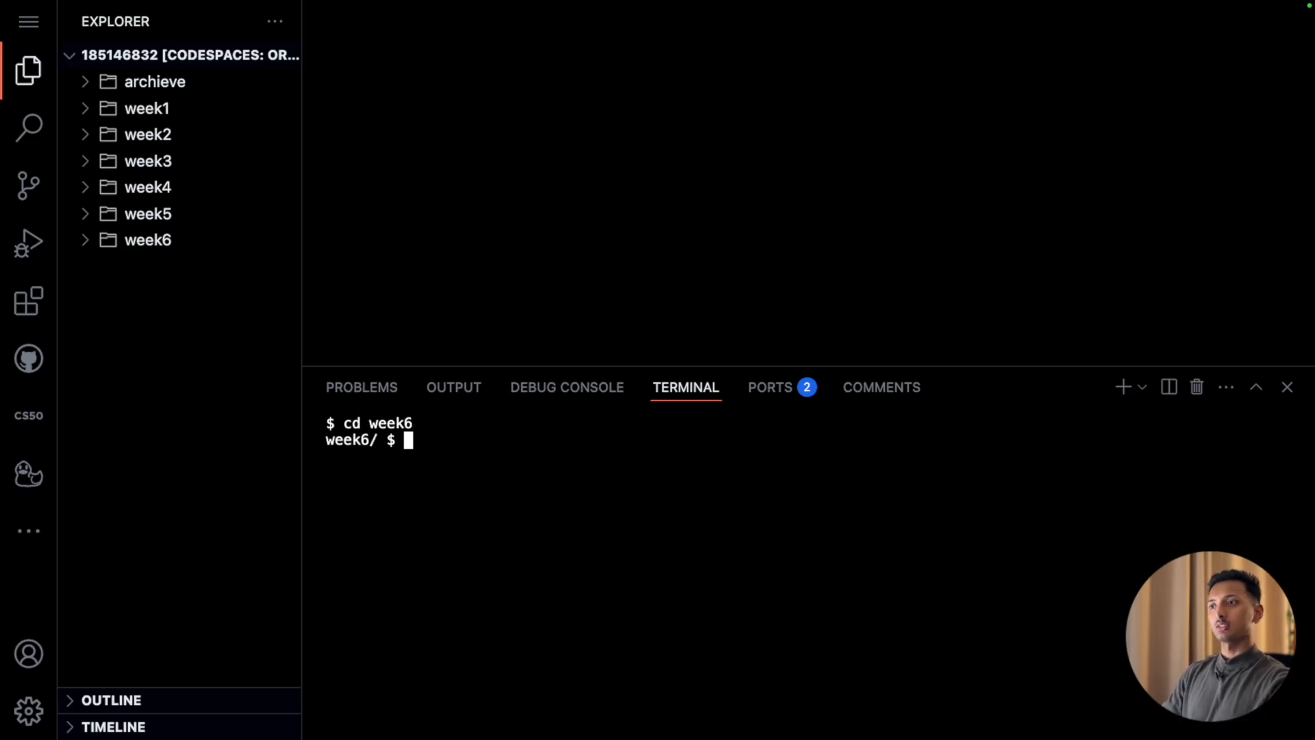
pyautogui.click(146, 238)
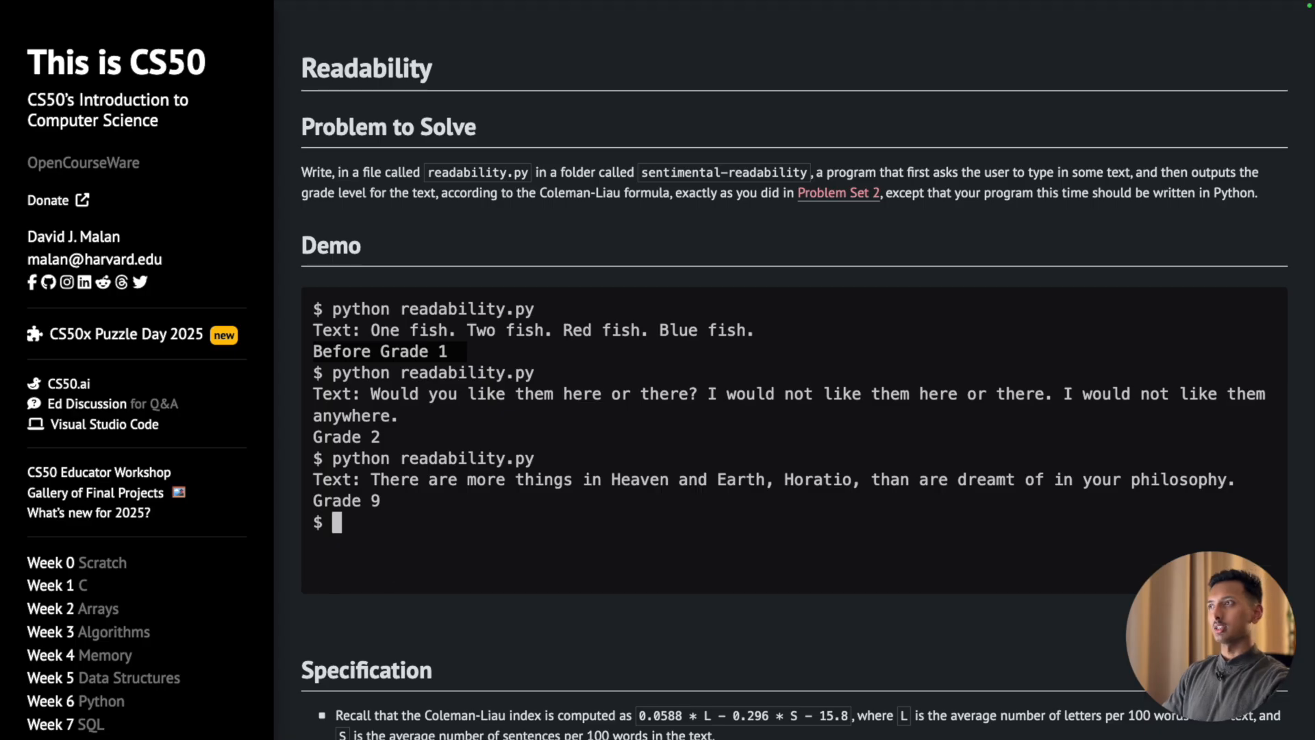
# - Make a sentimental-readability folder in week6 with mkdir and cd into it
pyautogui.doubleClick(723, 172)
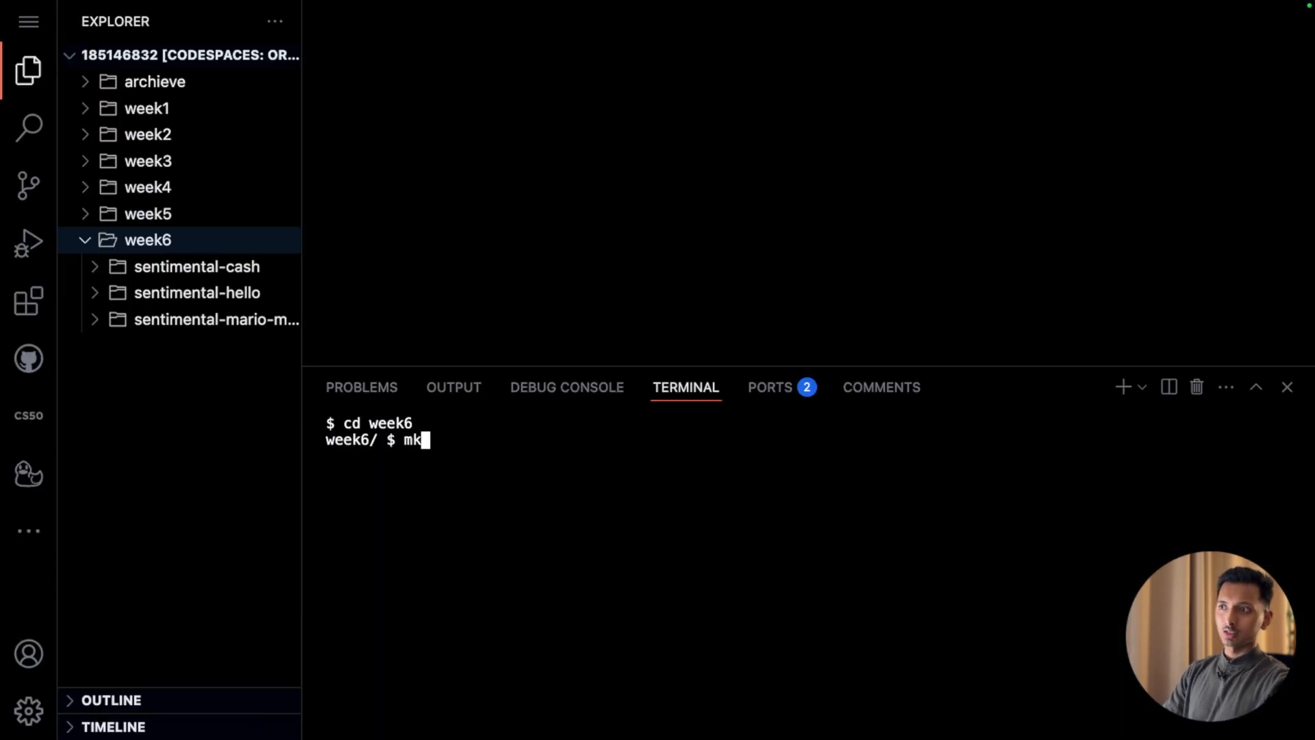
pyautogui.write('dir')
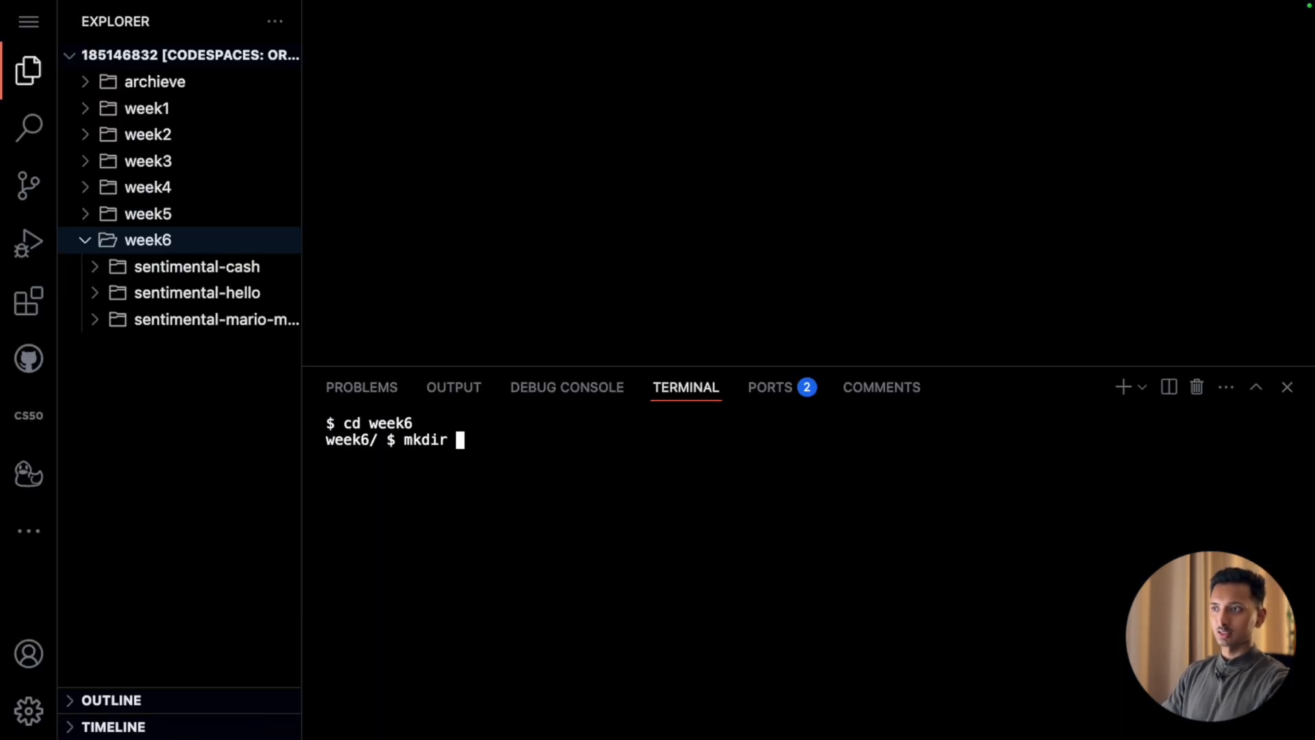
pyautogui.write('sentimental-readability')
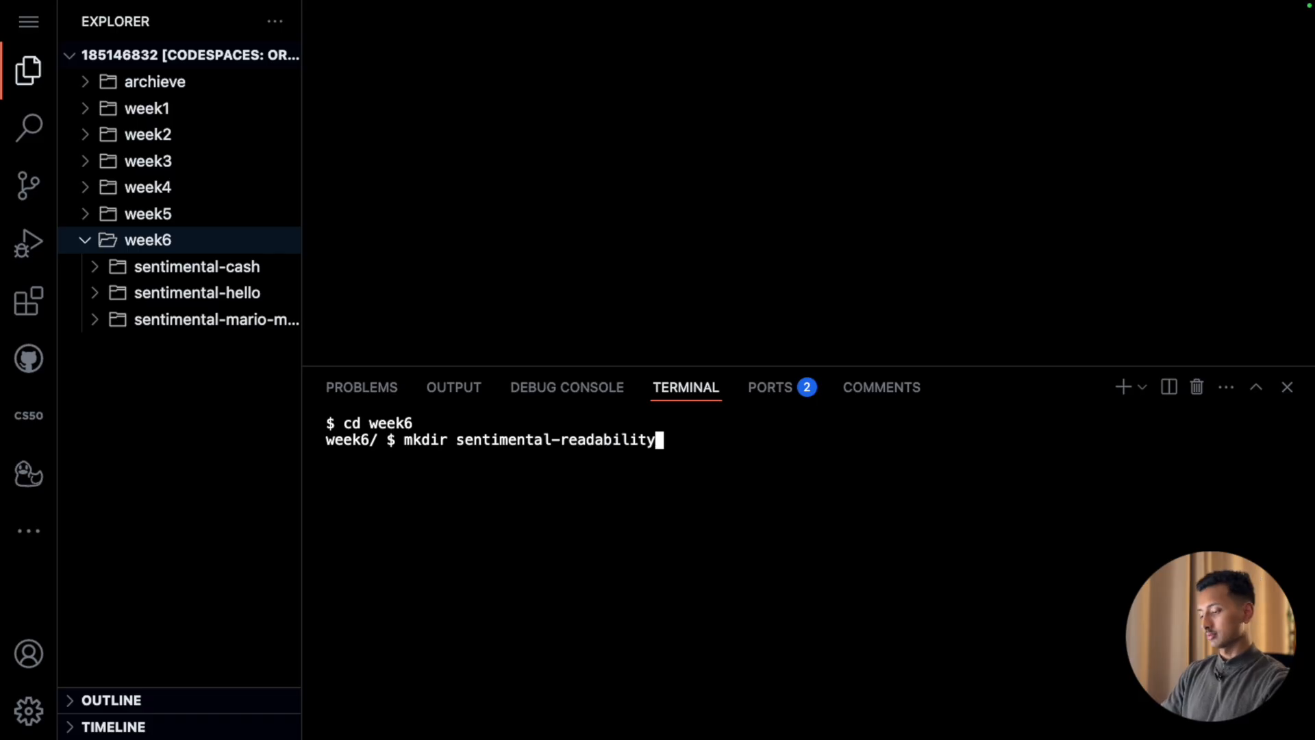
pyautogui.press('Enter')
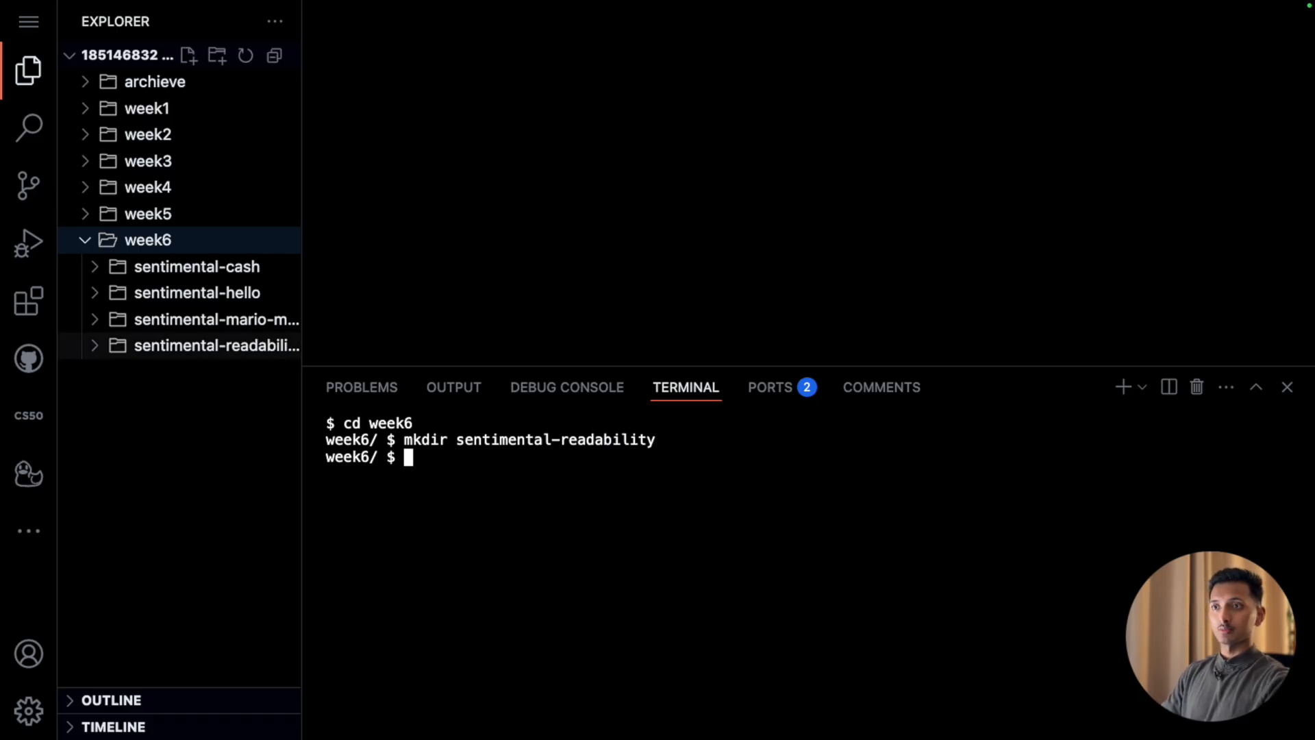
pyautogui.write('cd sentimental-readability')
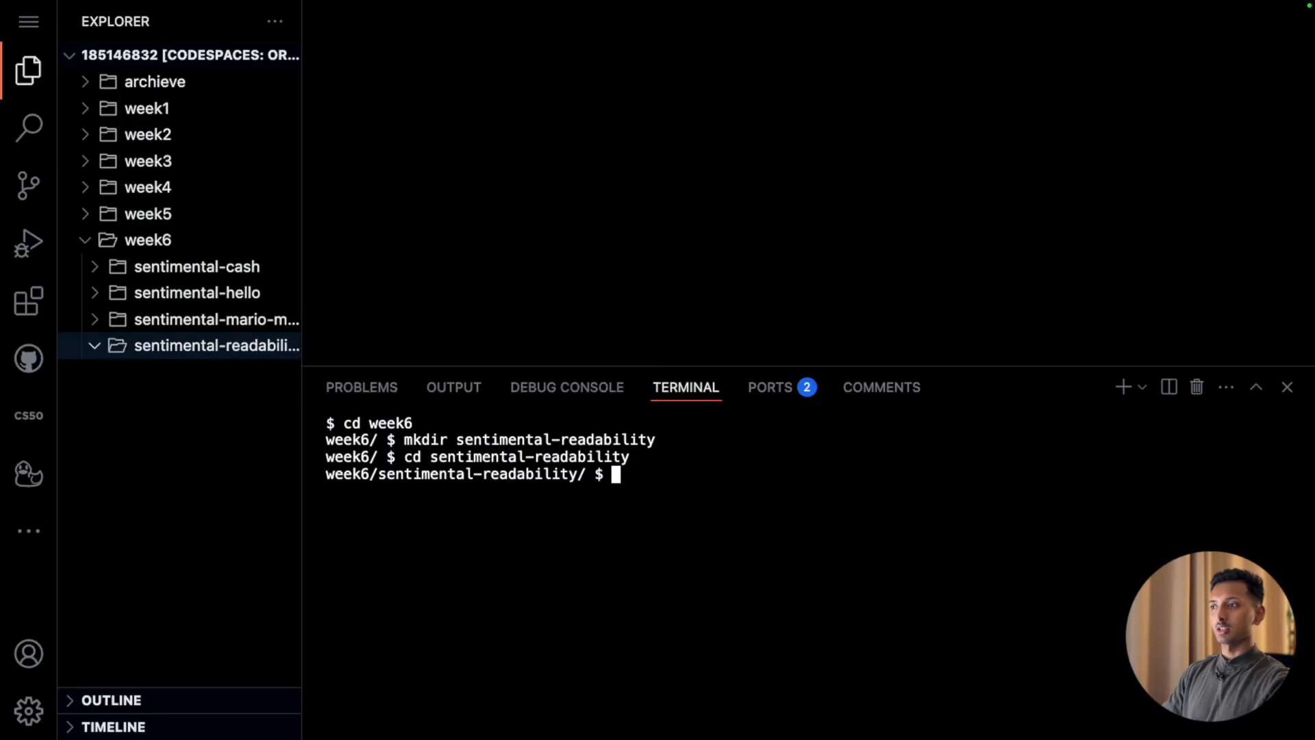
# - Create readability.py with code readability.py and reveal week2's readability C project files
pyautogui.write('code readability.py')
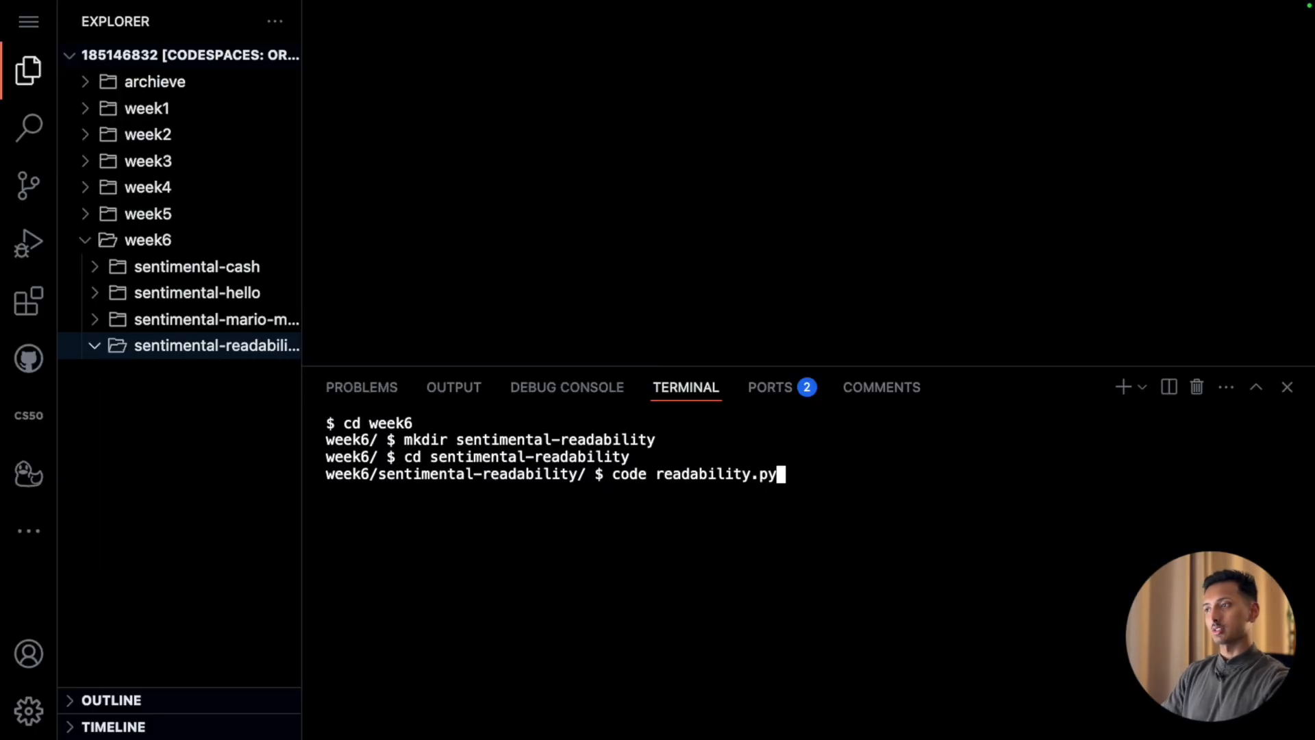
pyautogui.press('enter')
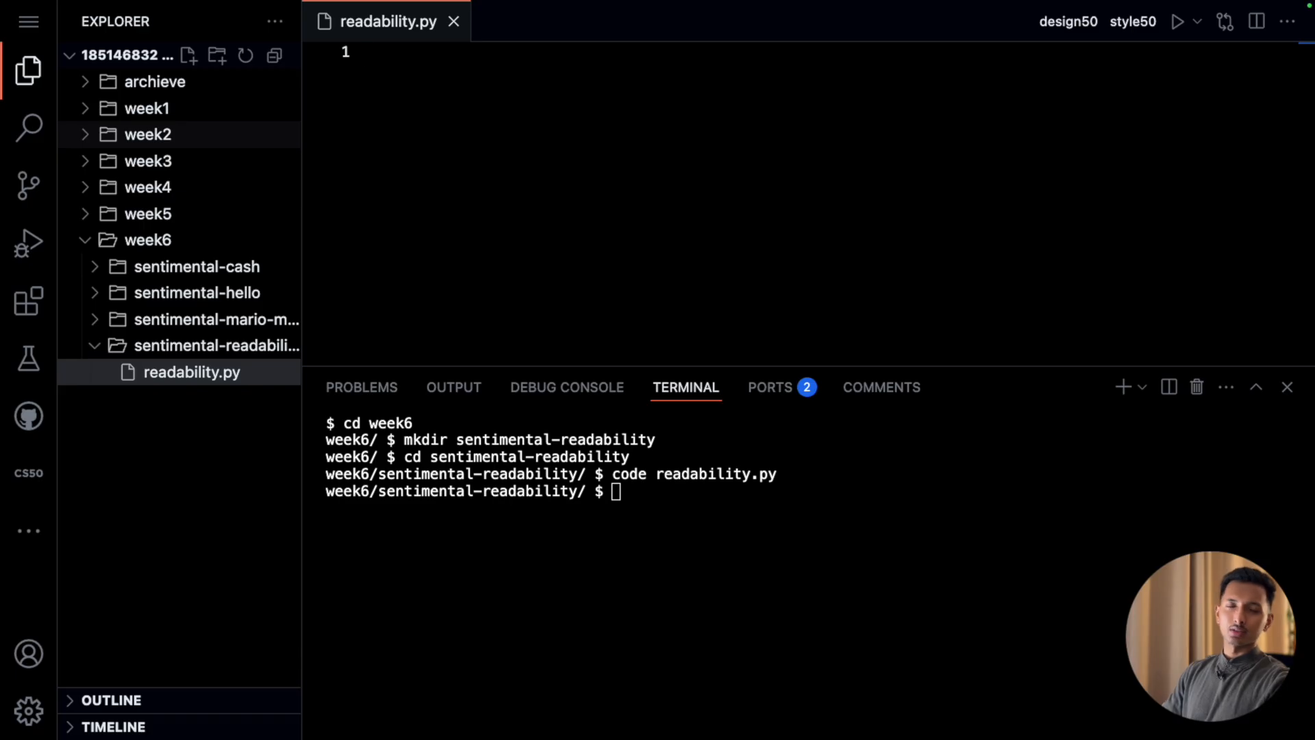
pyautogui.click(148, 135)
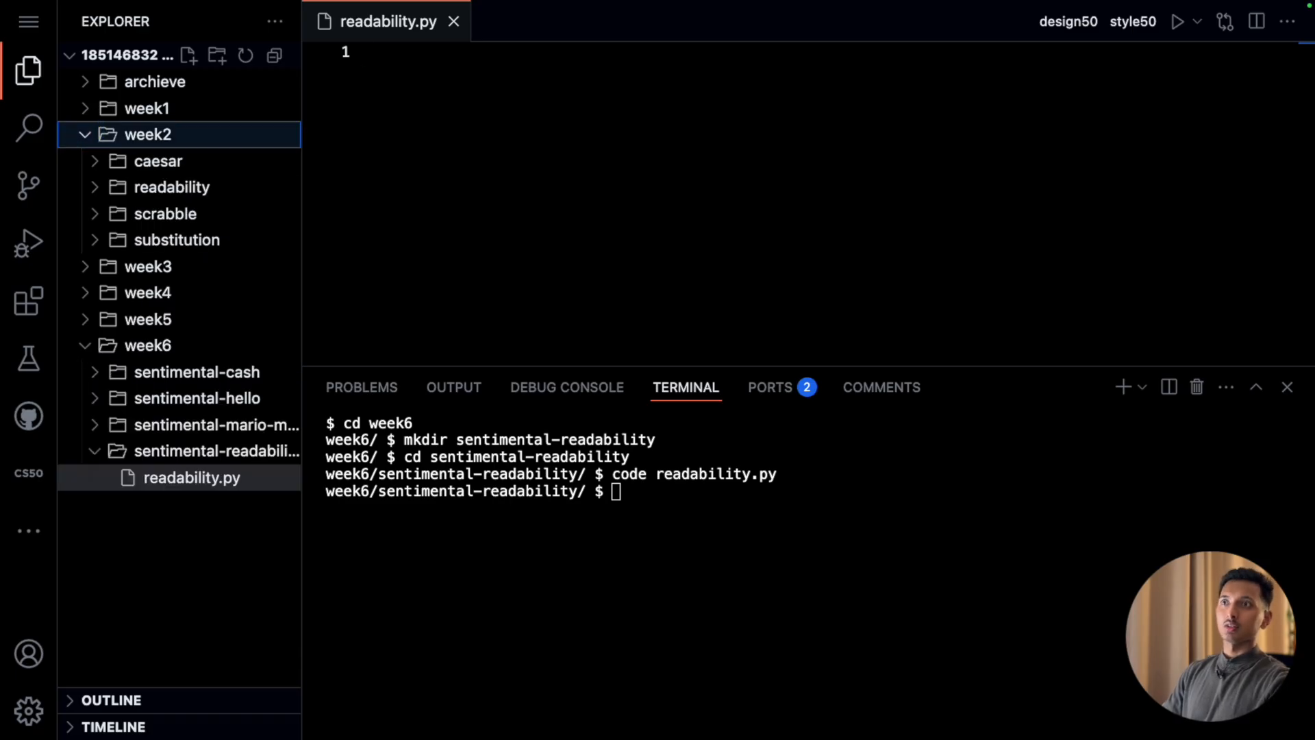
pyautogui.click(172, 188)
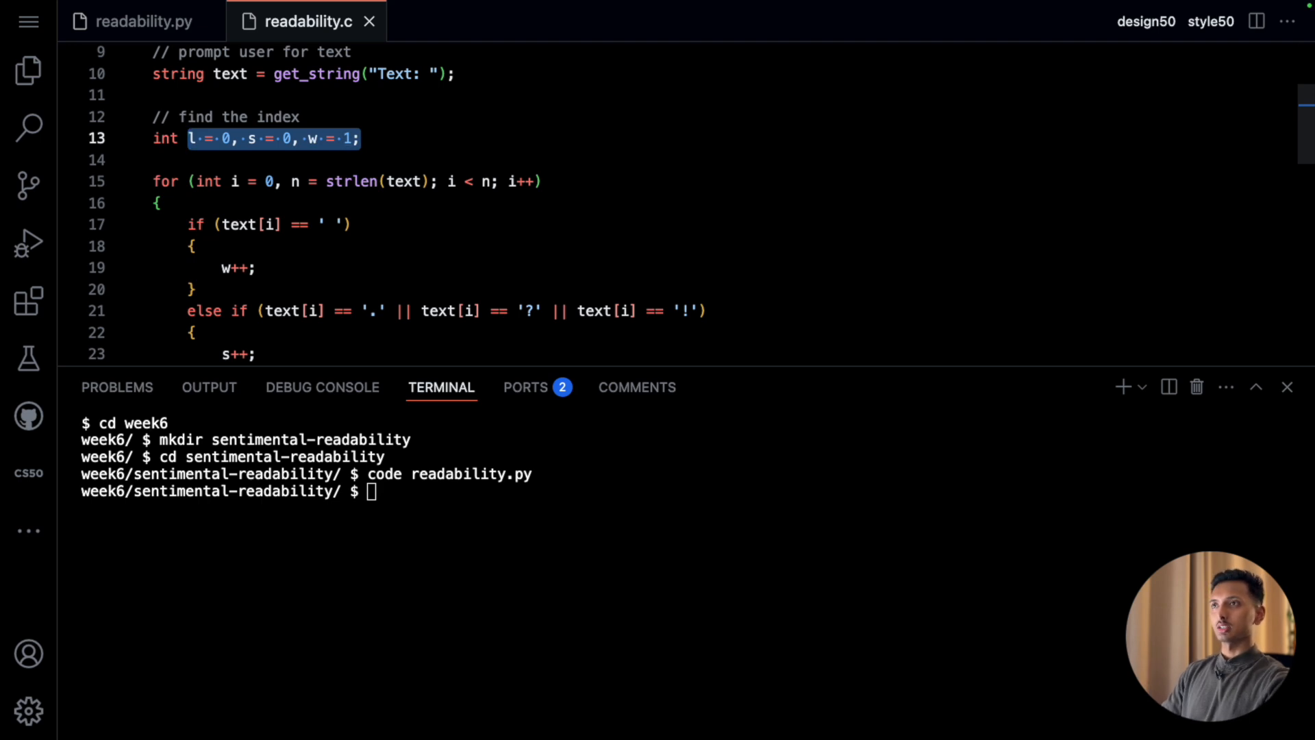
# - Put w = 1 on its own line in readability.py and review the C sentence-punctuation checks
pyautogui.click(144, 20)
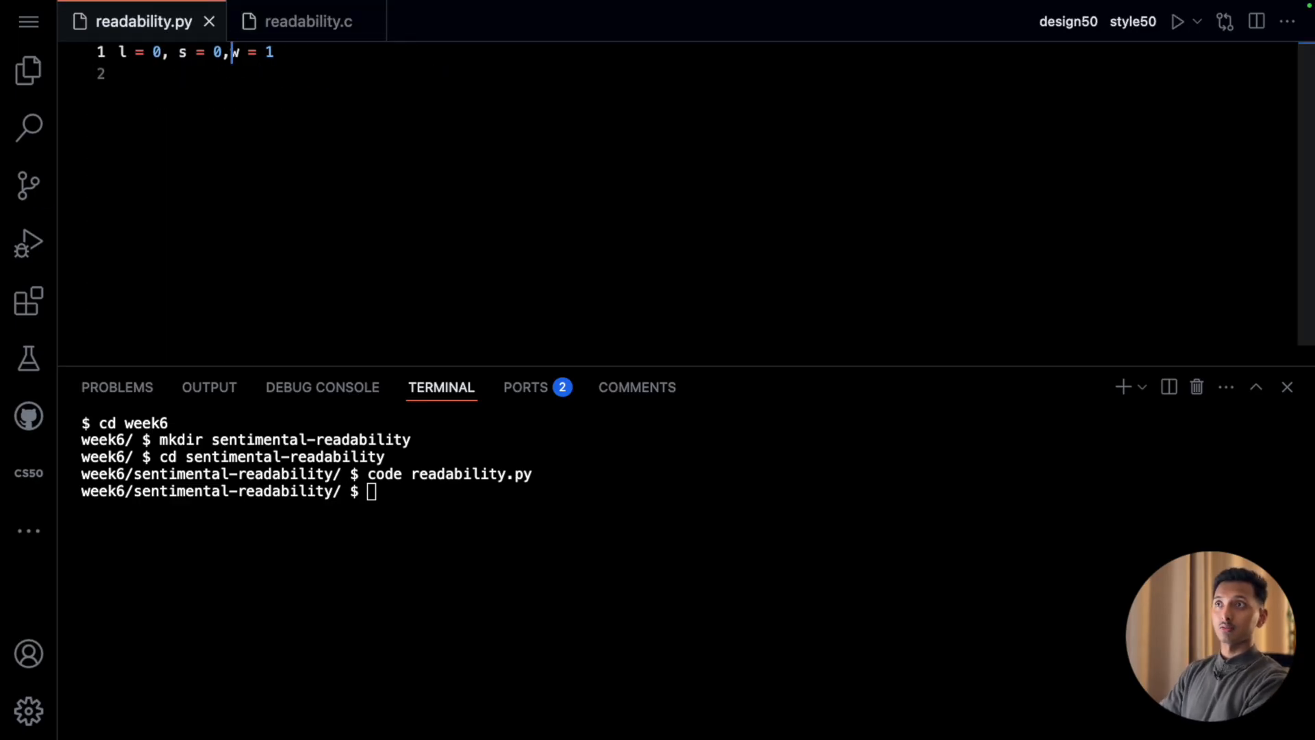
pyautogui.press('Enter')
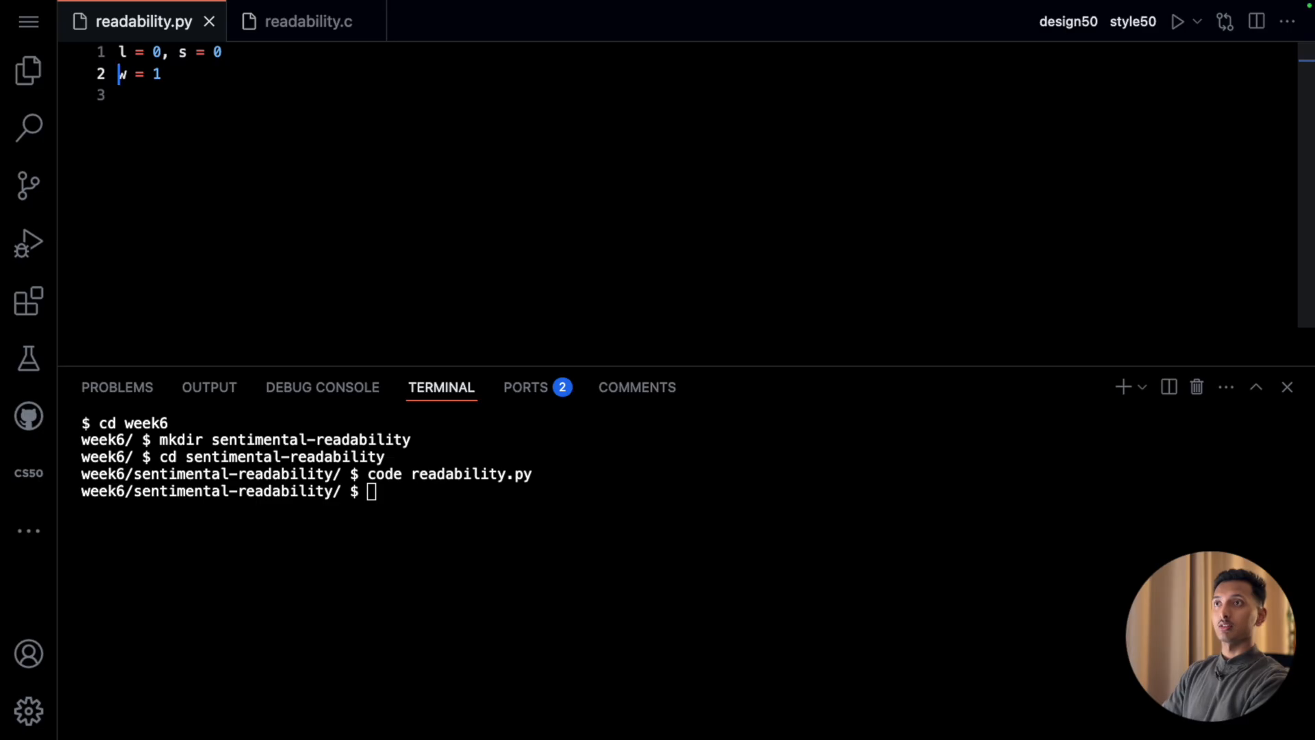
pyautogui.click(307, 21)
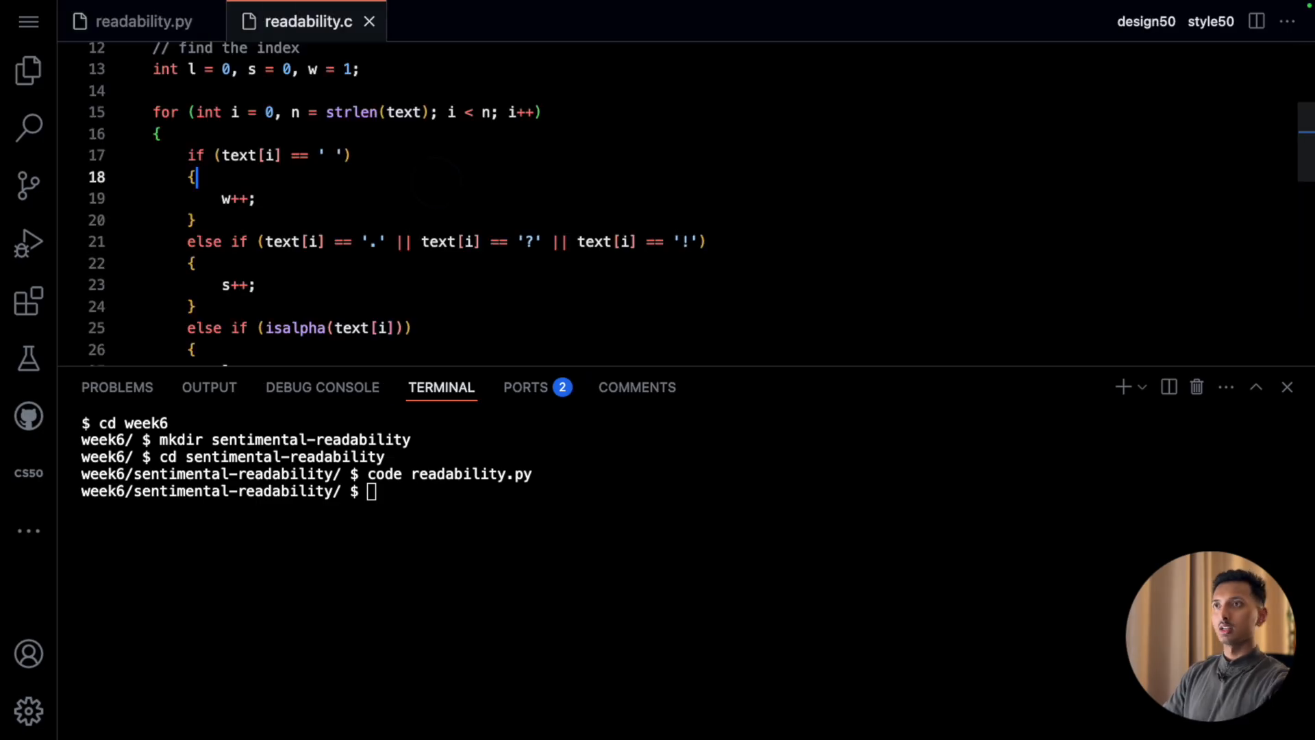
pyautogui.doubleClick(166, 111)
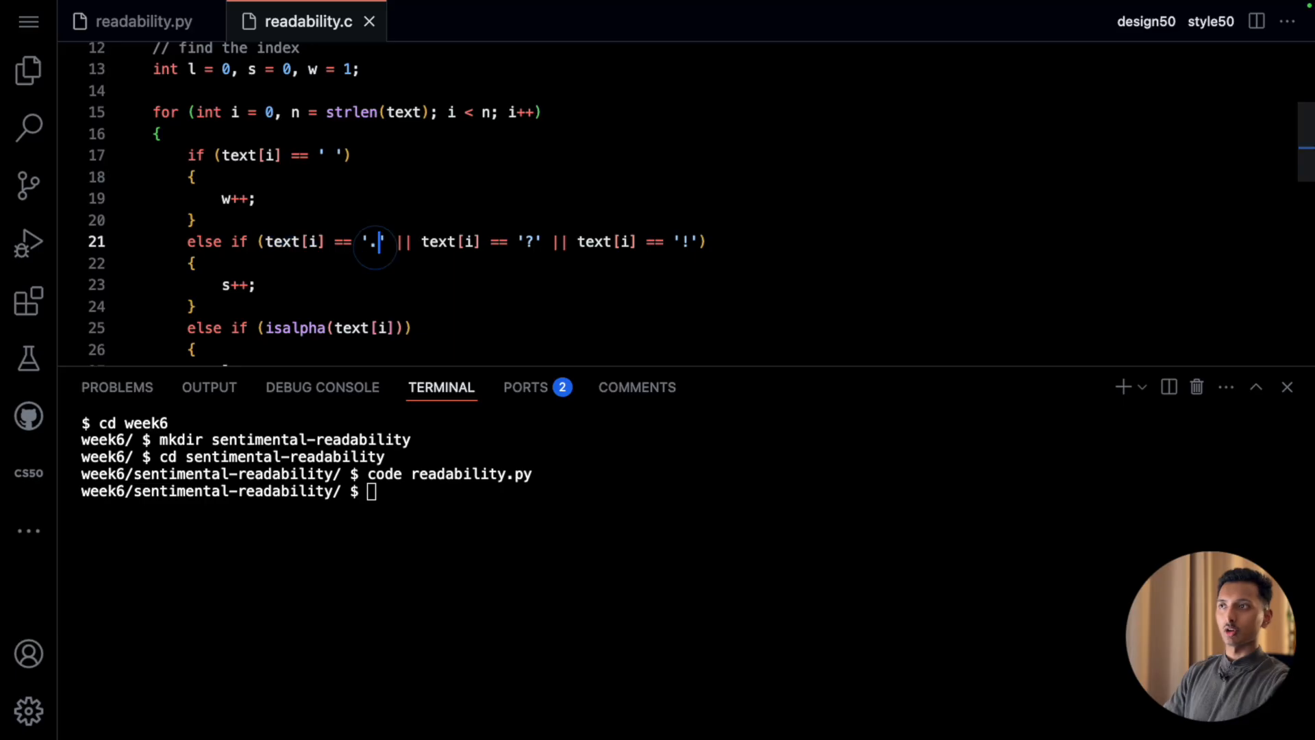
pyautogui.click(687, 241)
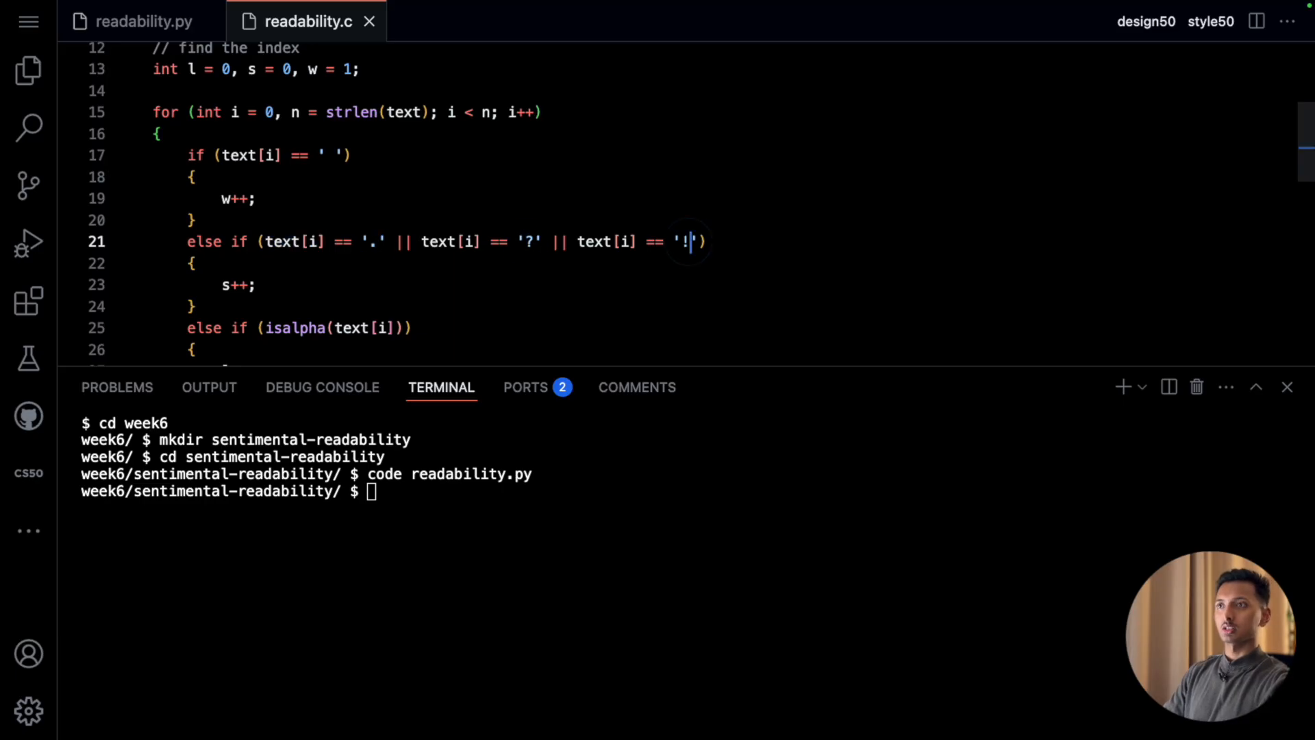
# - Review the C sentence and letter counter increments and the rest of the counting loop
pyautogui.doubleClick(237, 285)
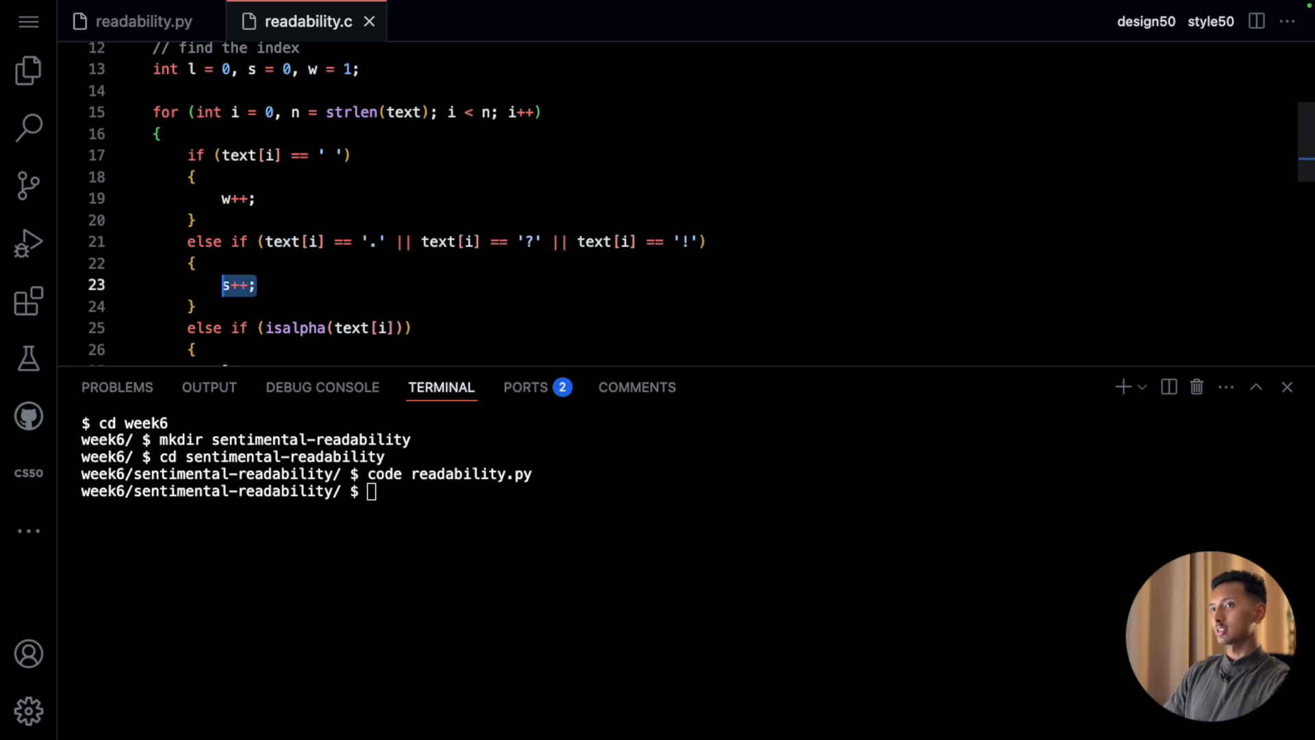
pyautogui.doubleClick(358, 257)
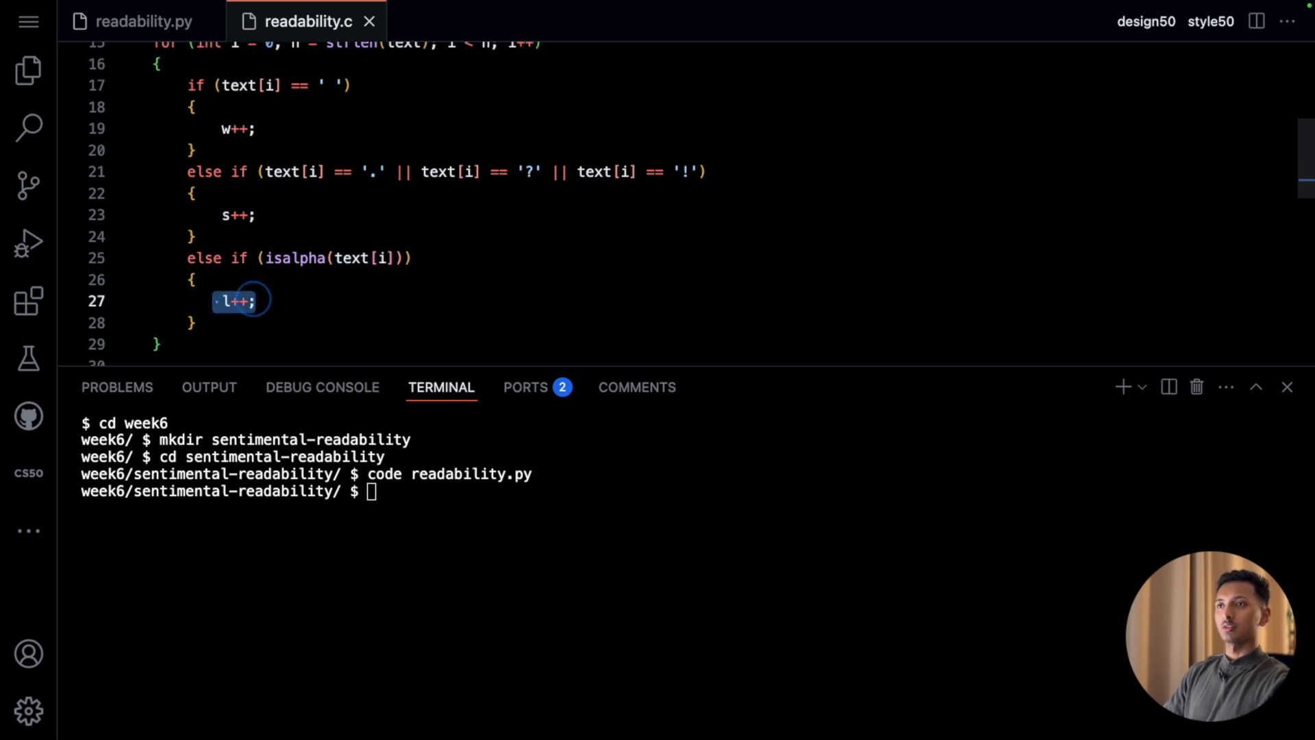
pyautogui.scroll(-3)
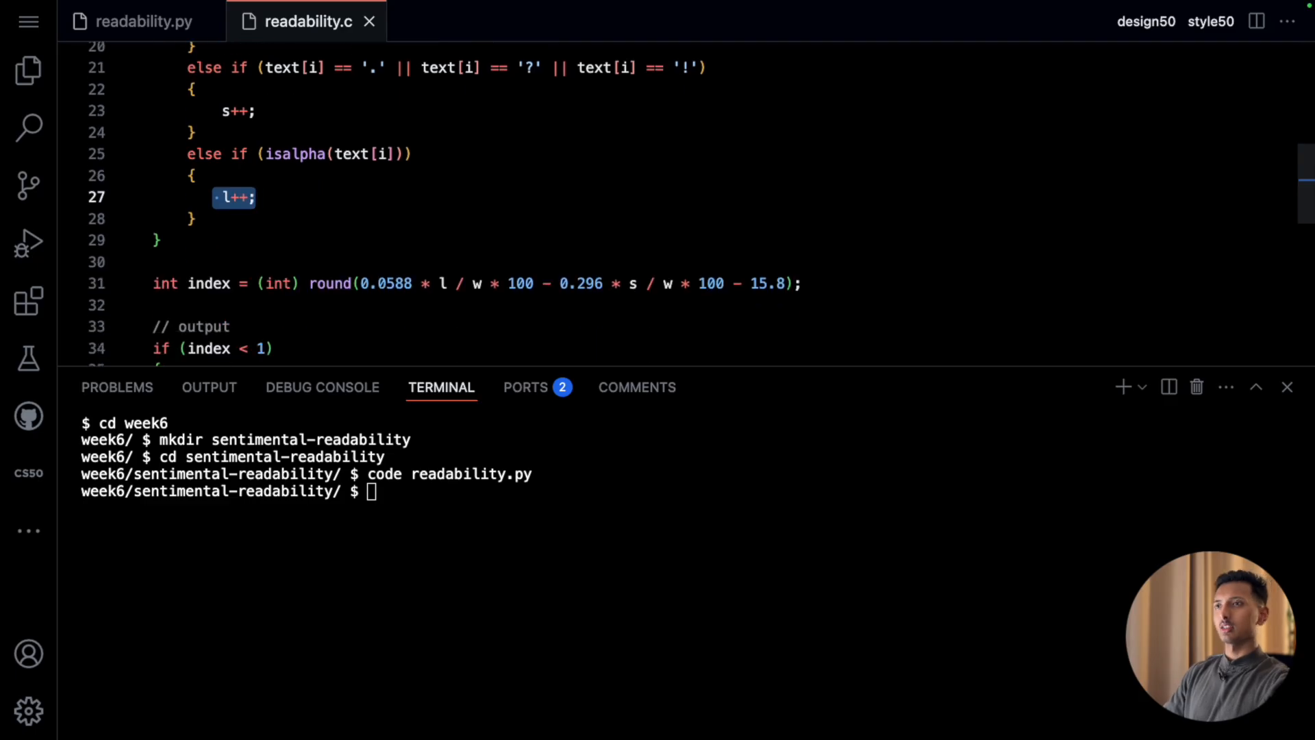
pyautogui.click(206, 284)
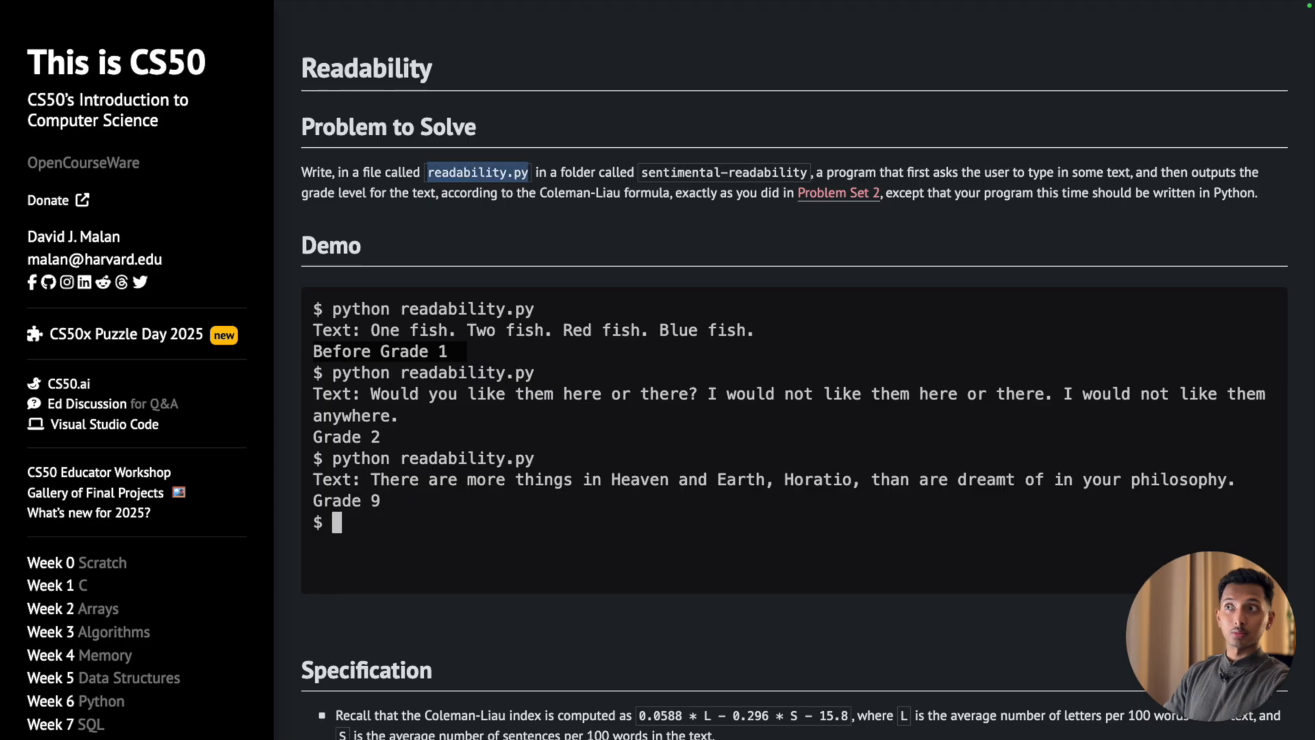
pyautogui.scroll(-3)
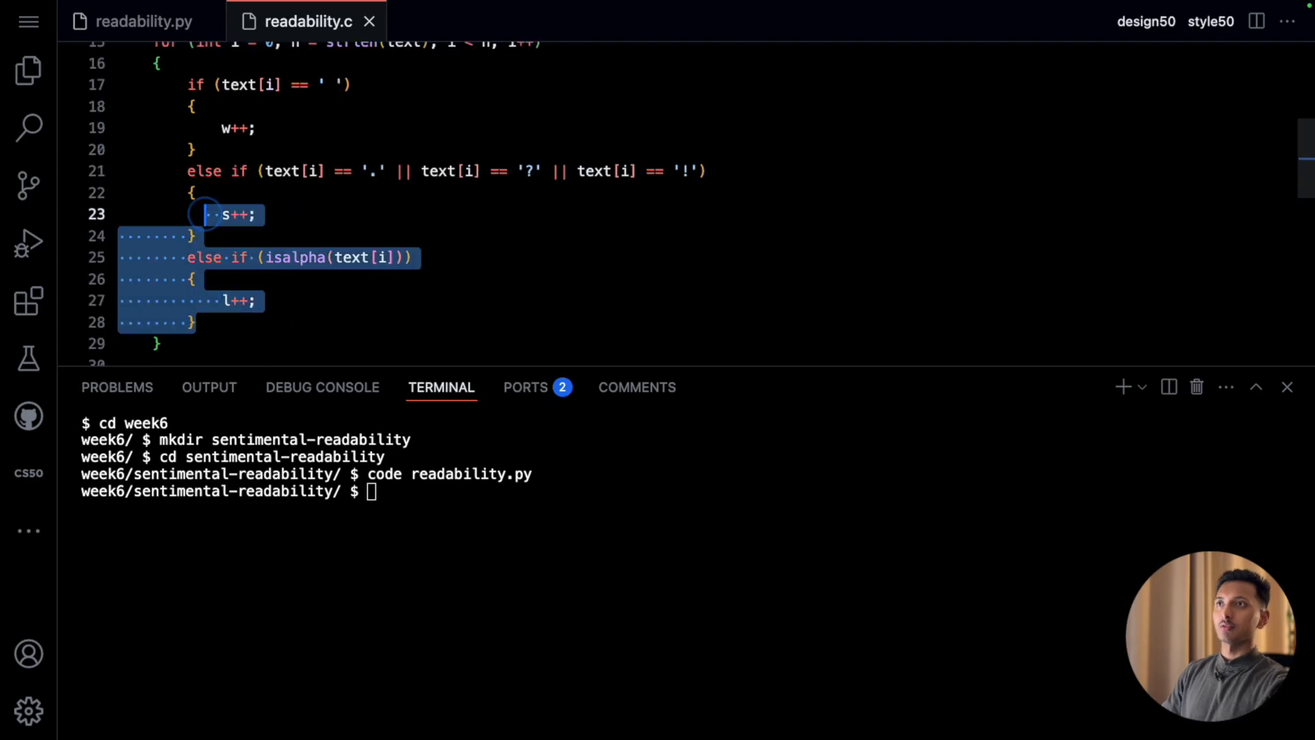
# - Add text = input("Text: ") to readability.py, checking the C counting conditions
pyautogui.click(143, 21)
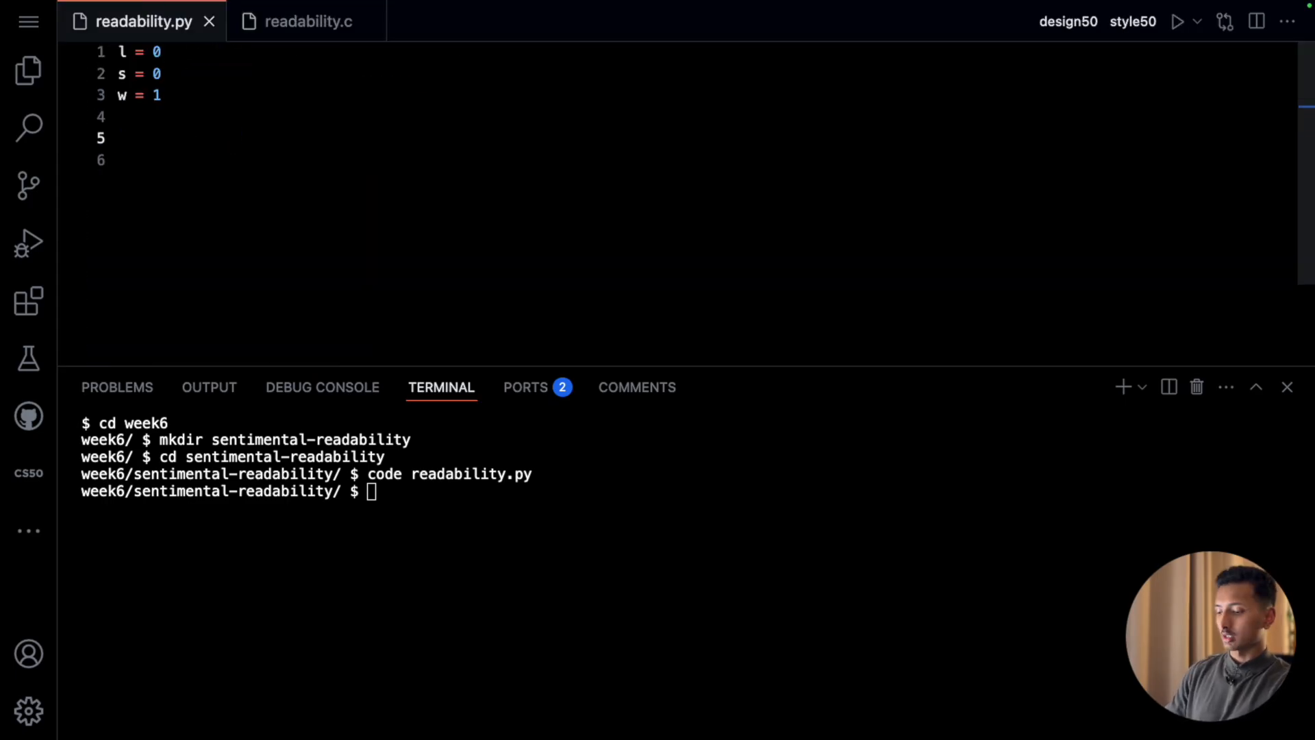
pyautogui.write('text')
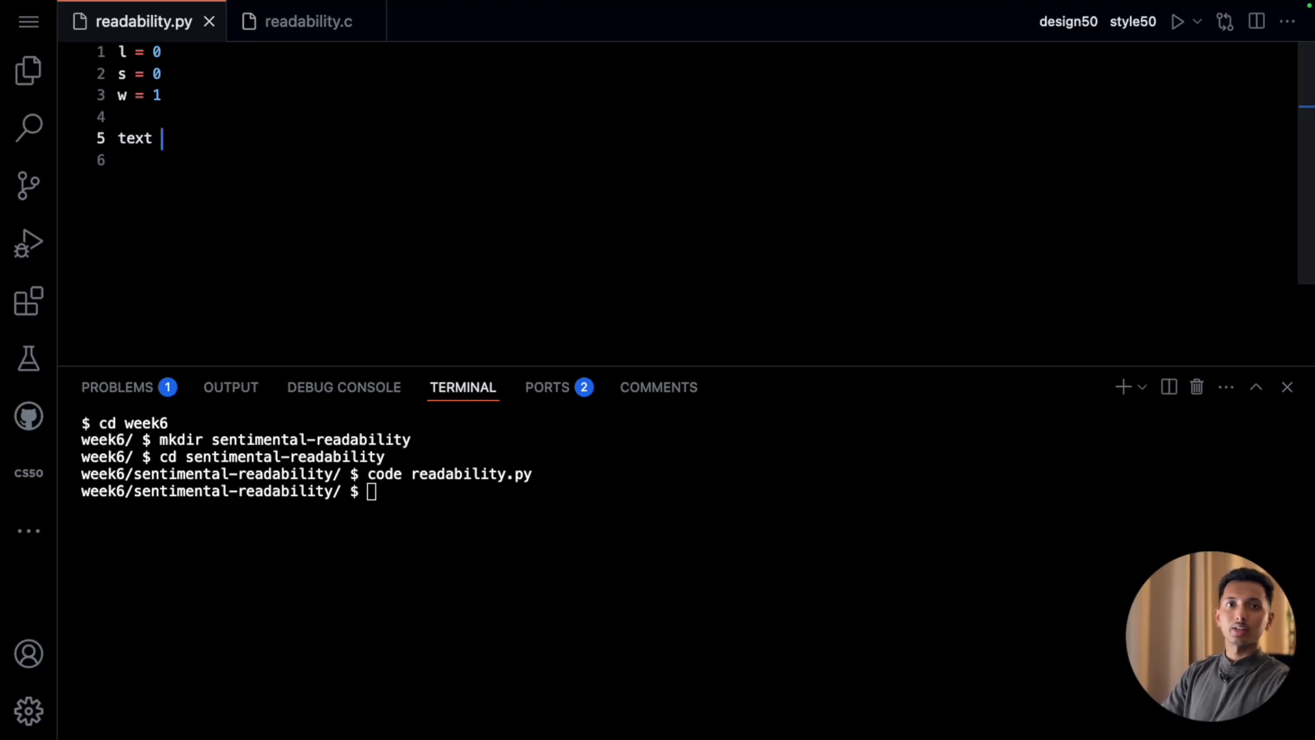
pyautogui.write('= input()')
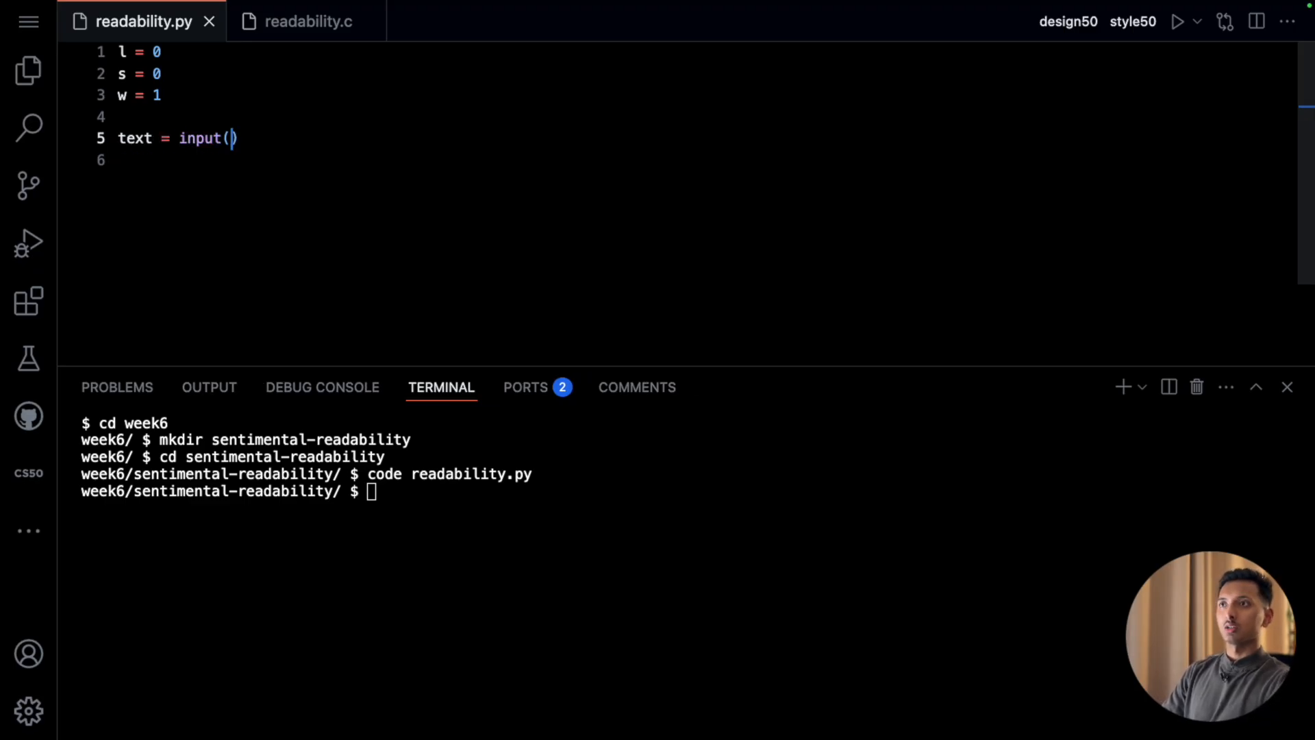
pyautogui.write('"Text: "')
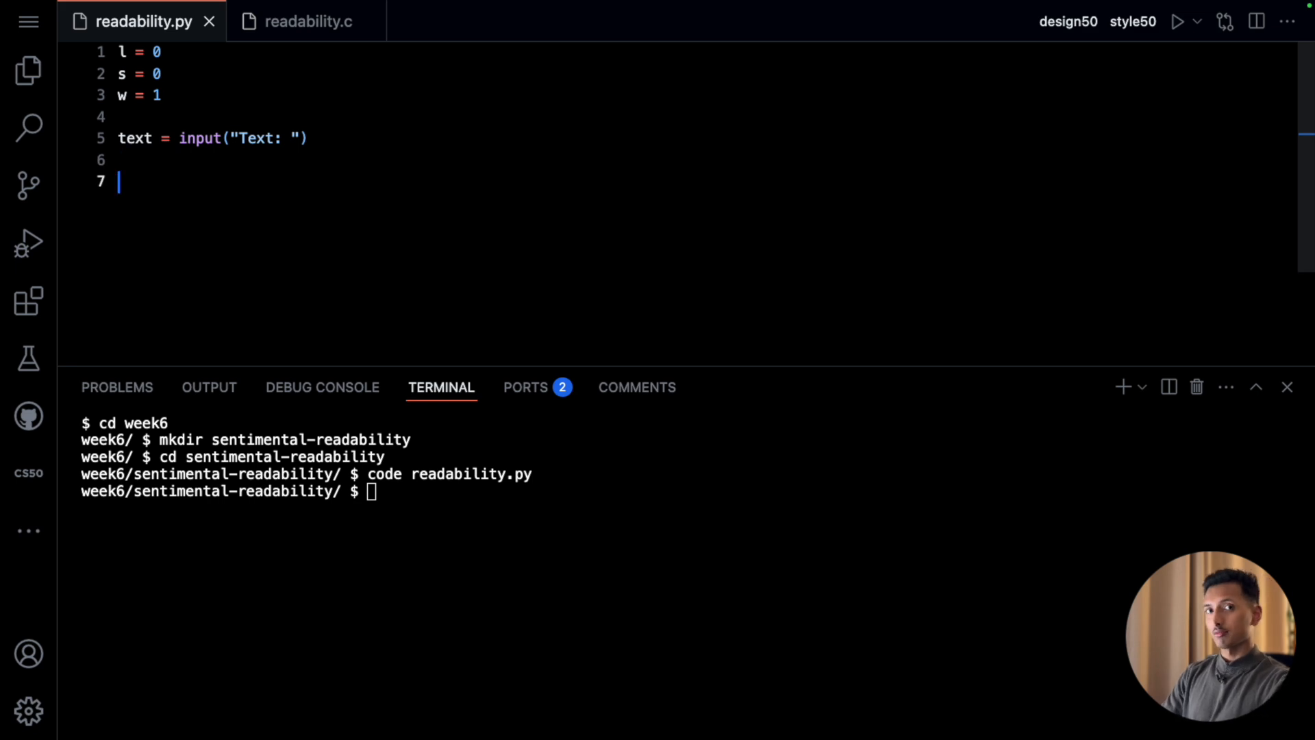
pyautogui.moveTo(305, 21)
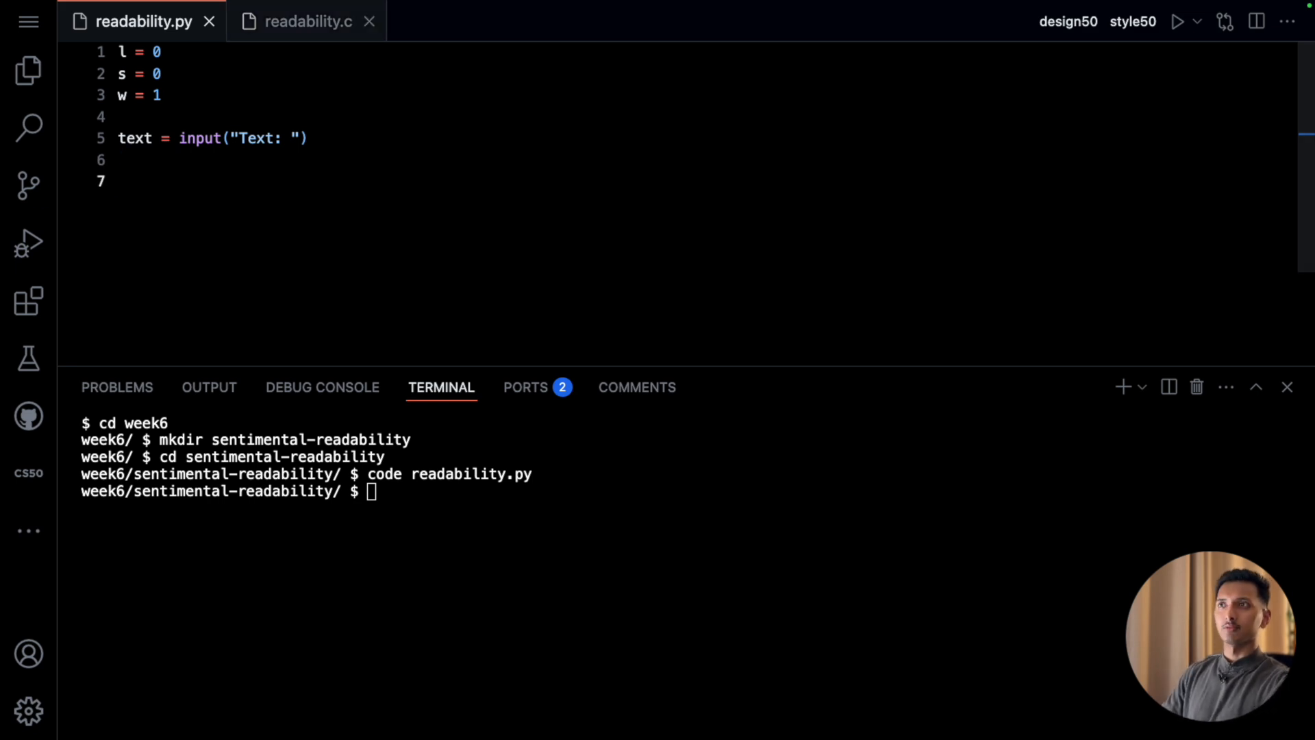
pyautogui.click(307, 21)
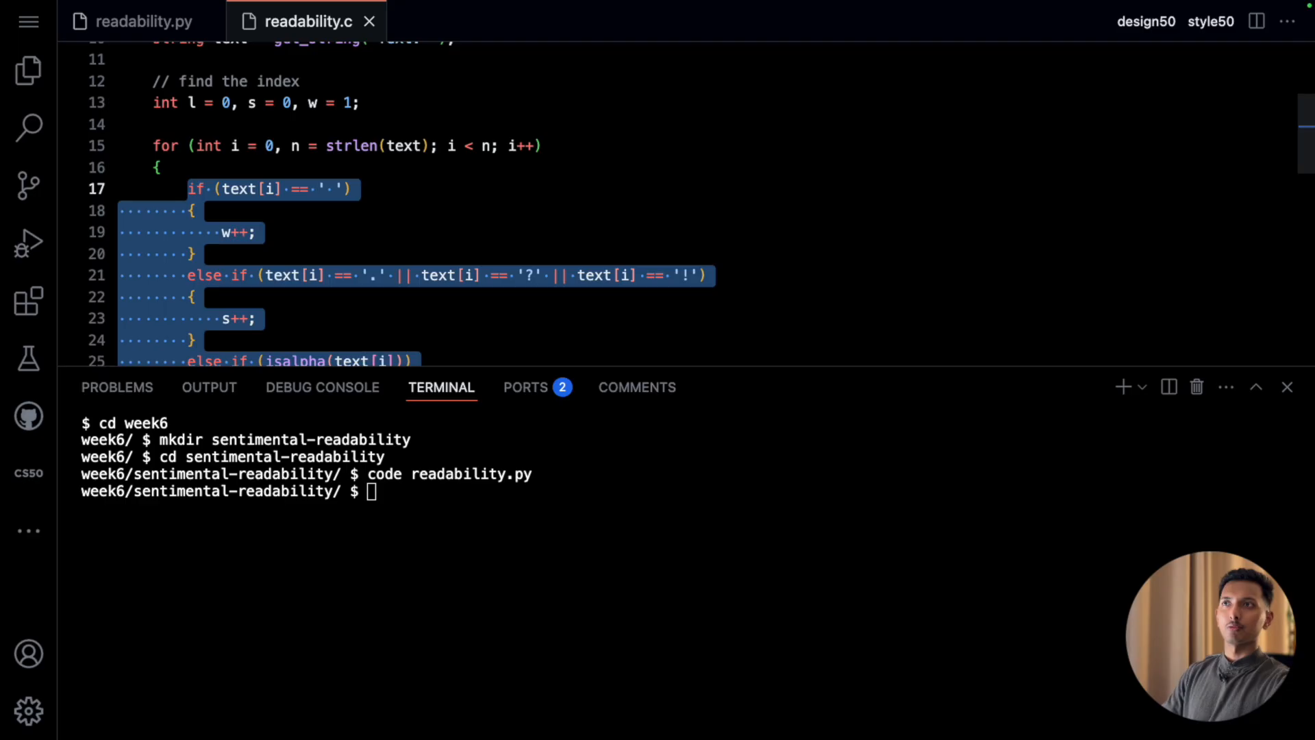
pyautogui.click(144, 21)
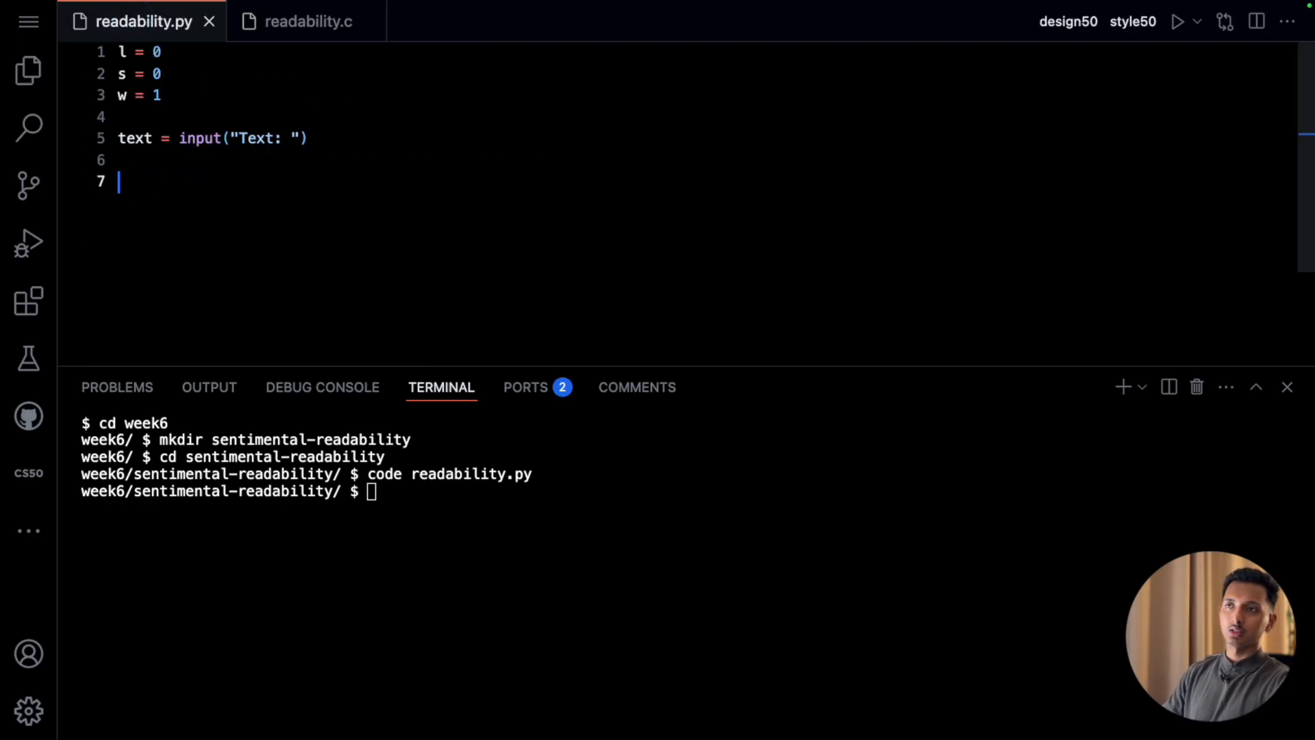
# - Add a for char in text loop printing each character and test it with hello
pyautogui.write('for')
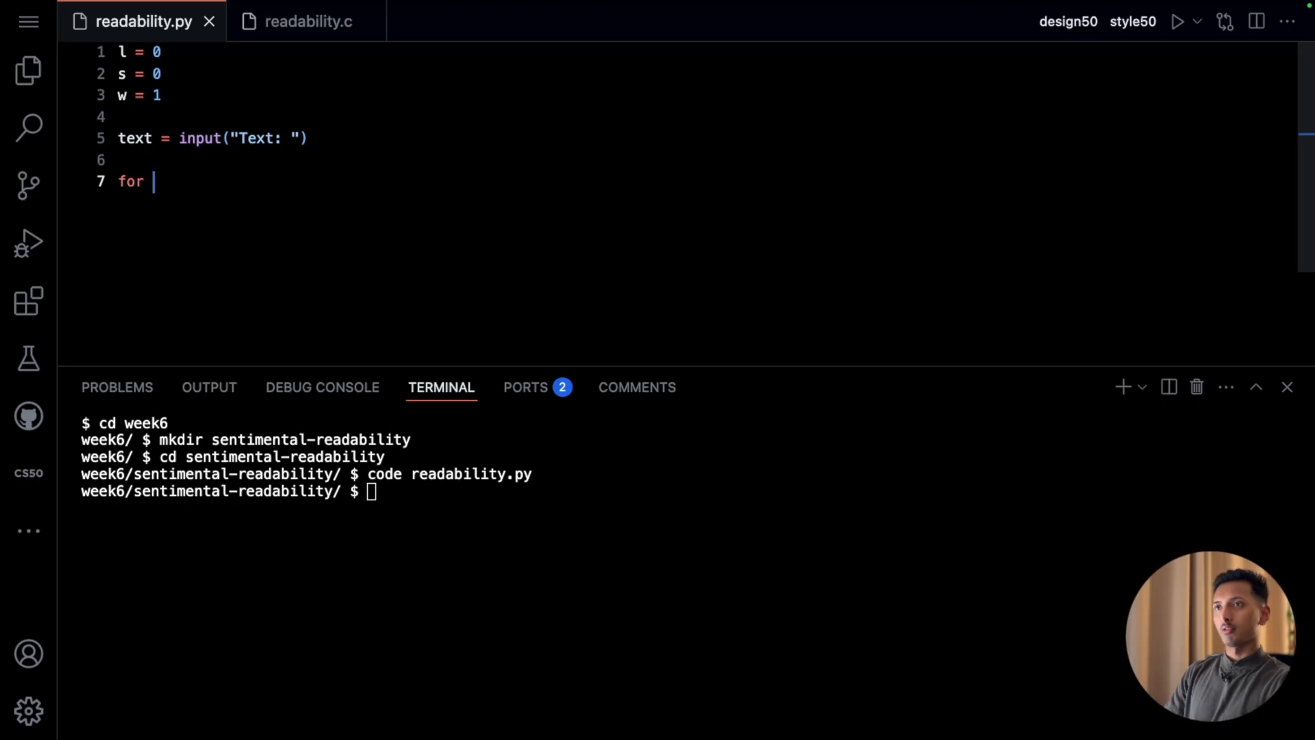
pyautogui.write('char in text:')
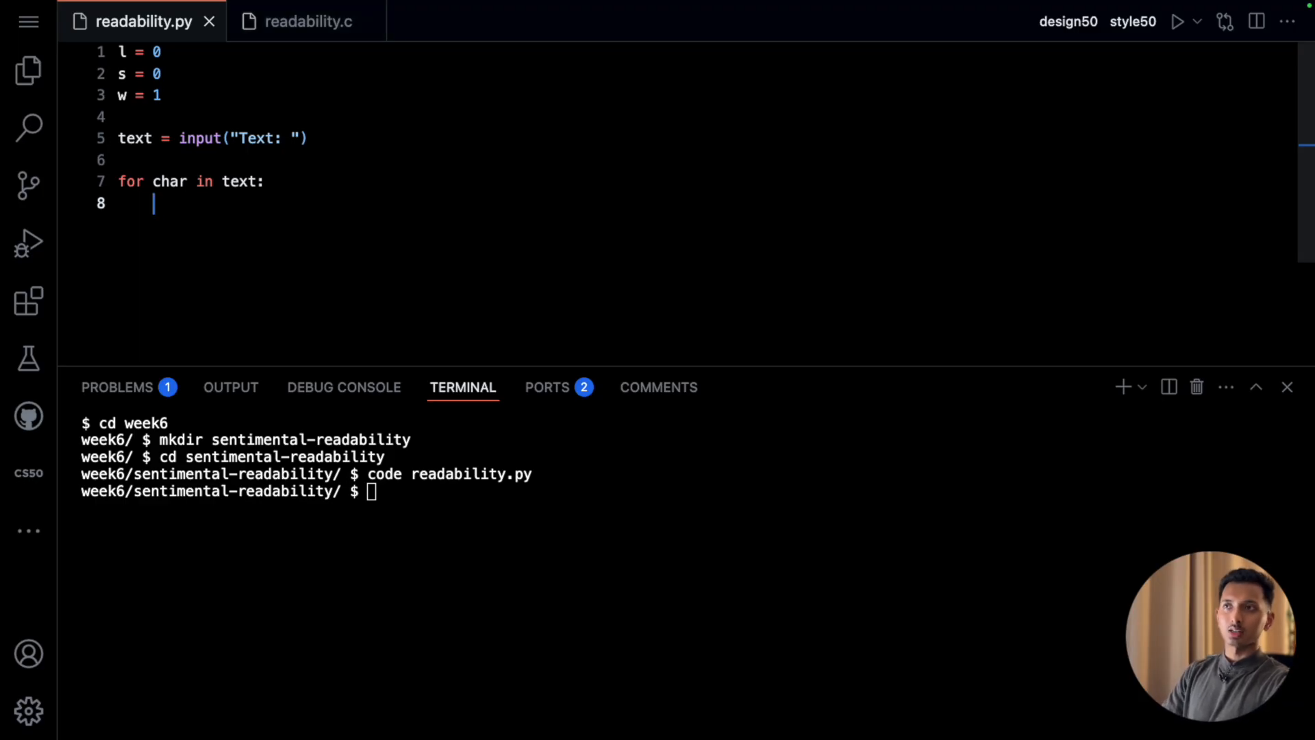
pyautogui.write('print(char)')
pyautogui.click(687, 490)
pyautogui.write('pyth')
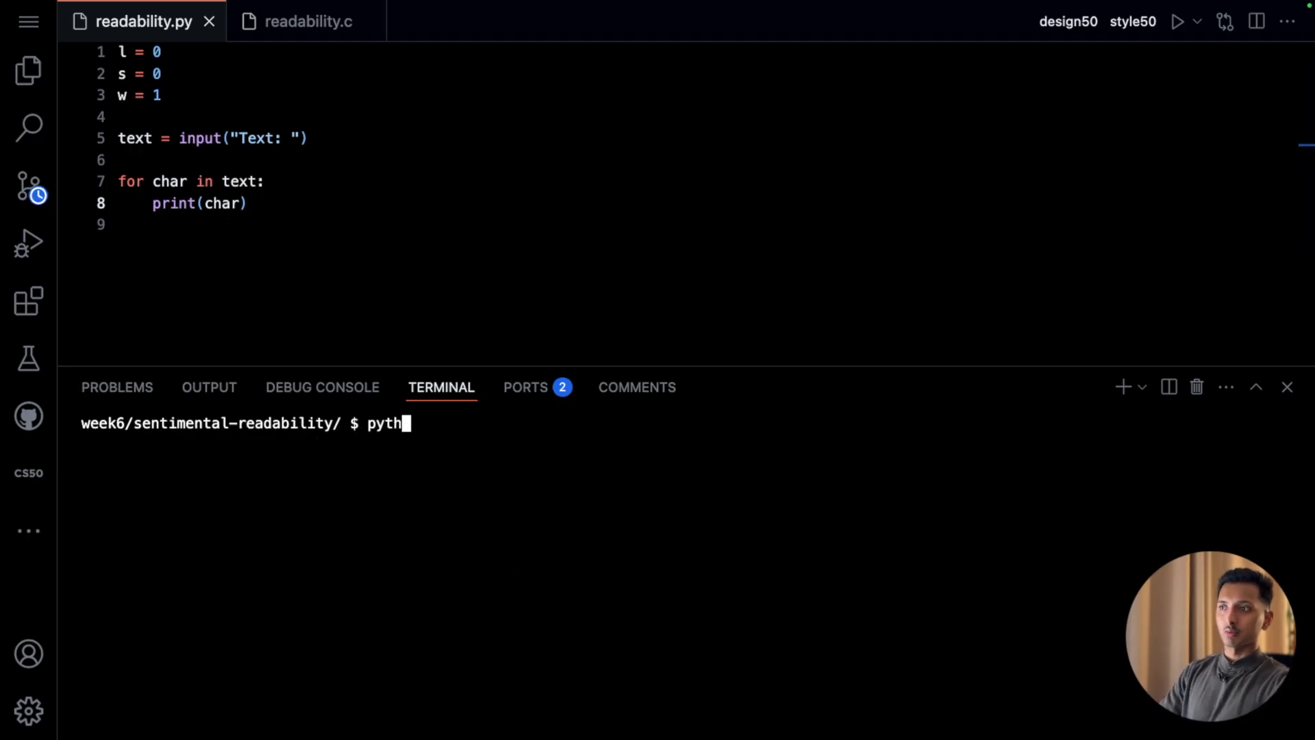
pyautogui.press('enter')
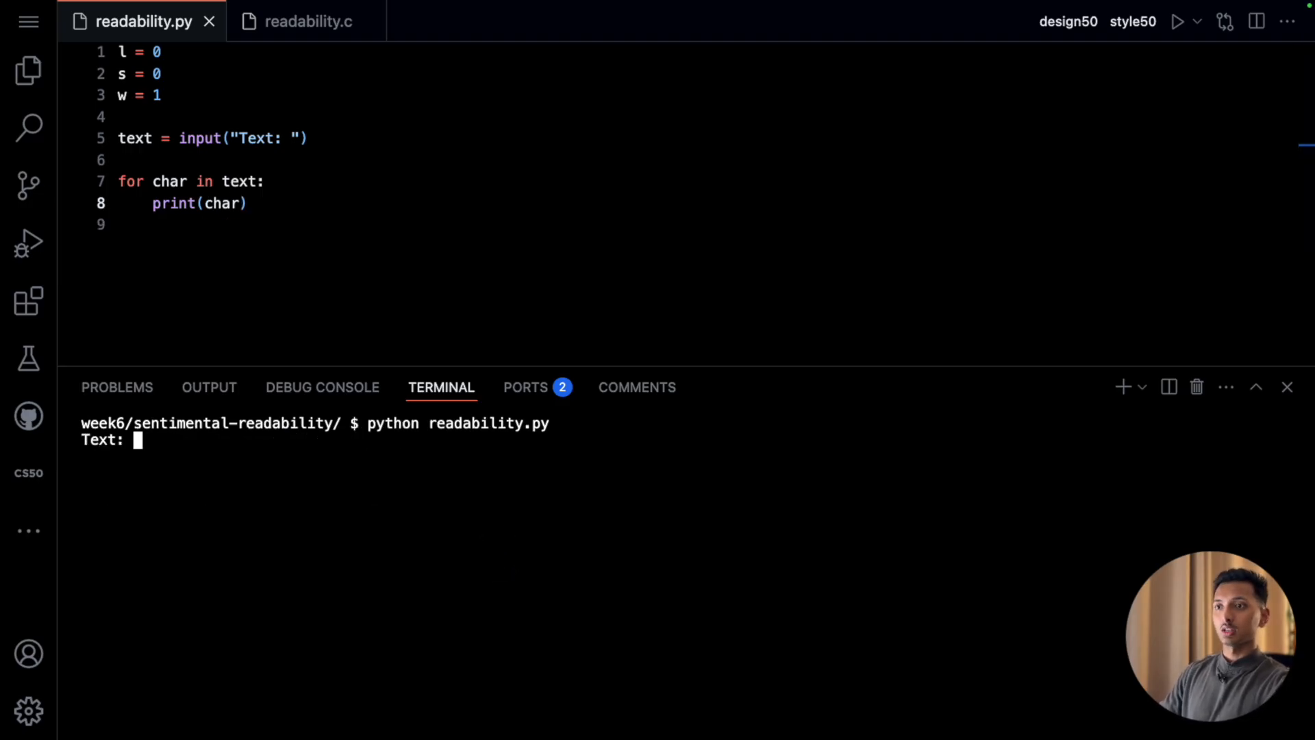
pyautogui.write('hello')
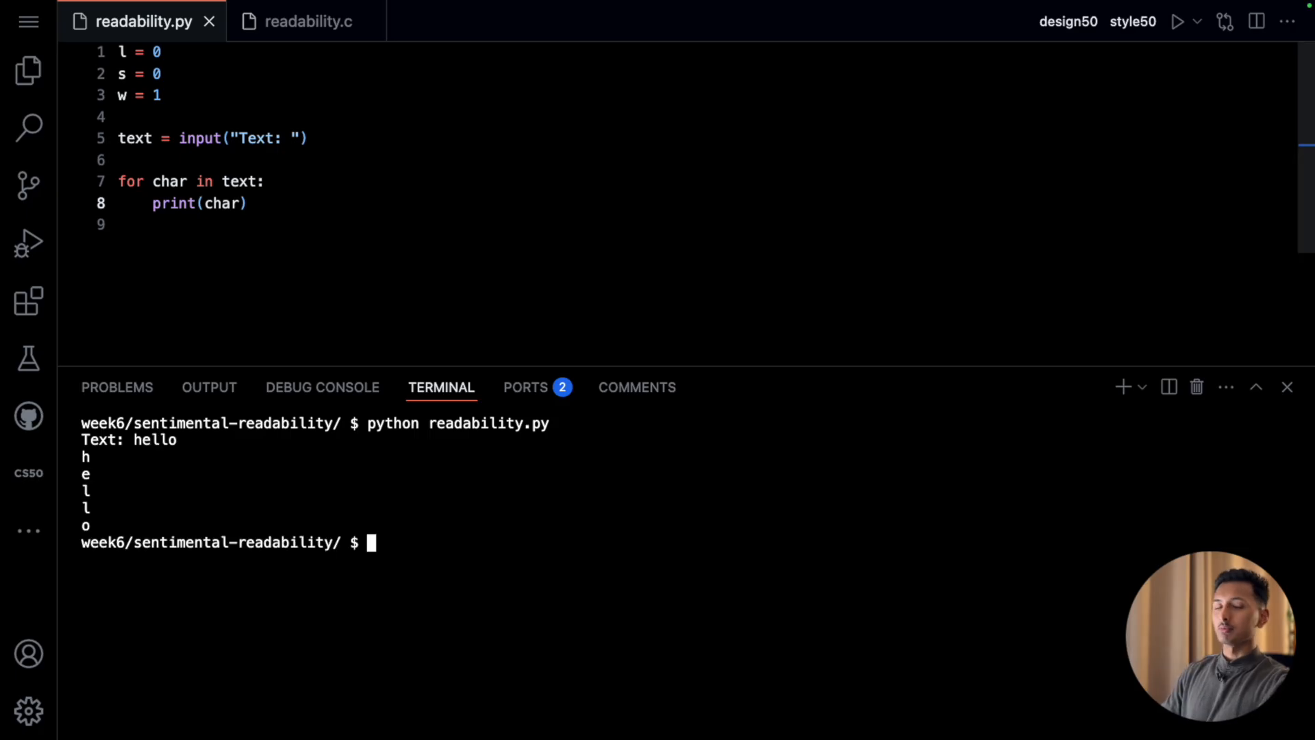
pyautogui.doubleClick(197, 203)
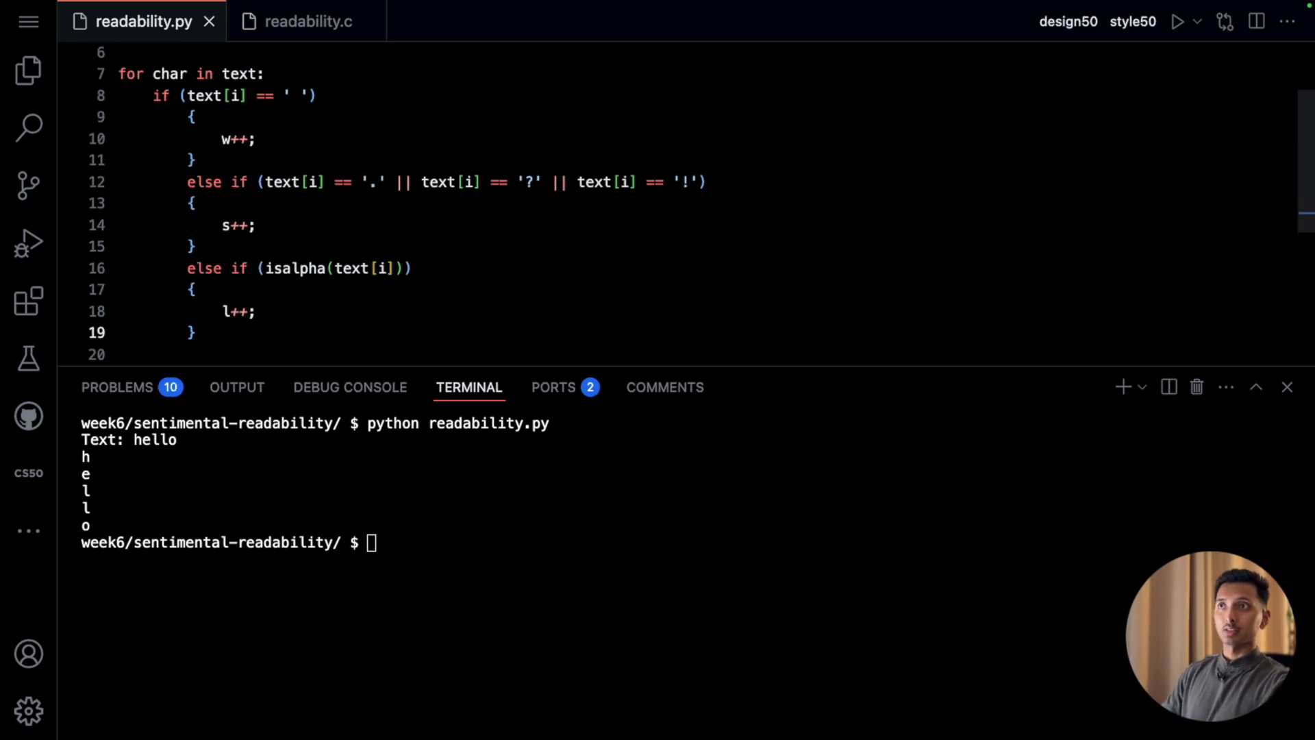
# - Re-indent the pasted C branches and replace text[i] with char in the space and sentence checks
pyautogui.moveTo(157, 115); pyautogui.dragTo(160, 331)
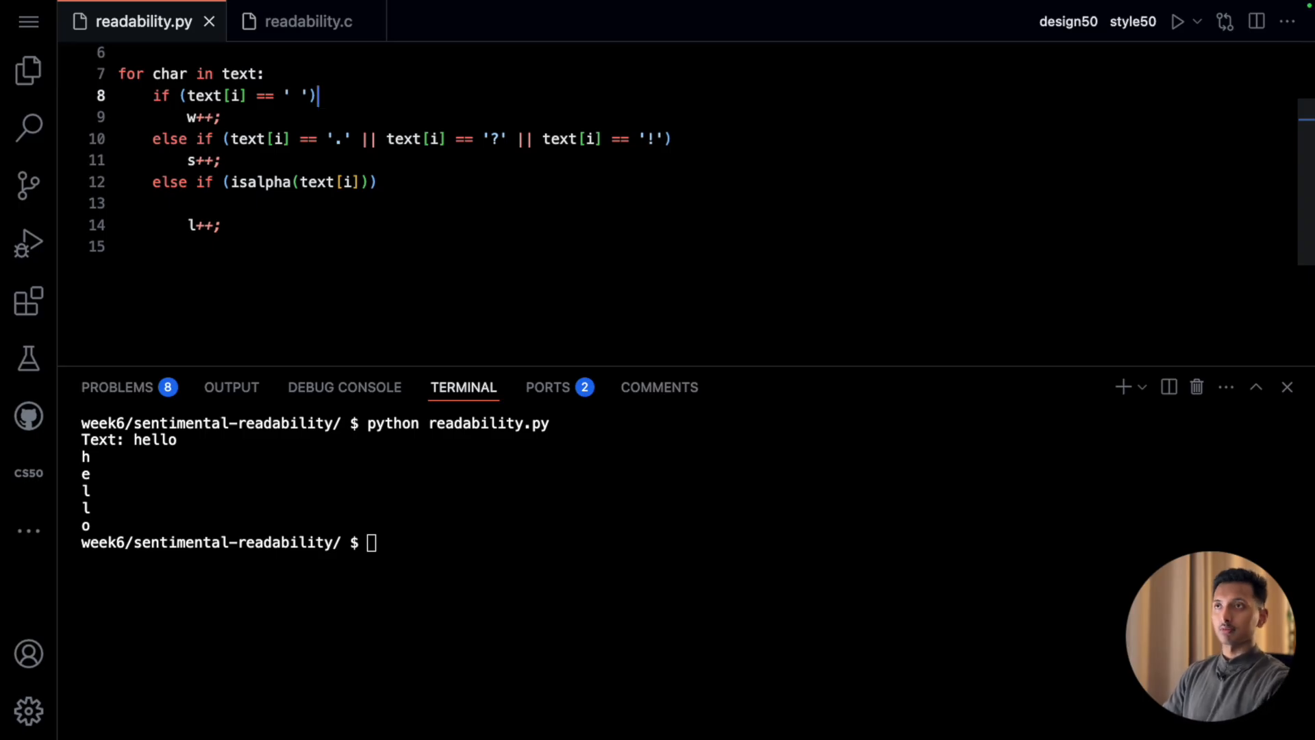
pyautogui.doubleClick(215, 94)
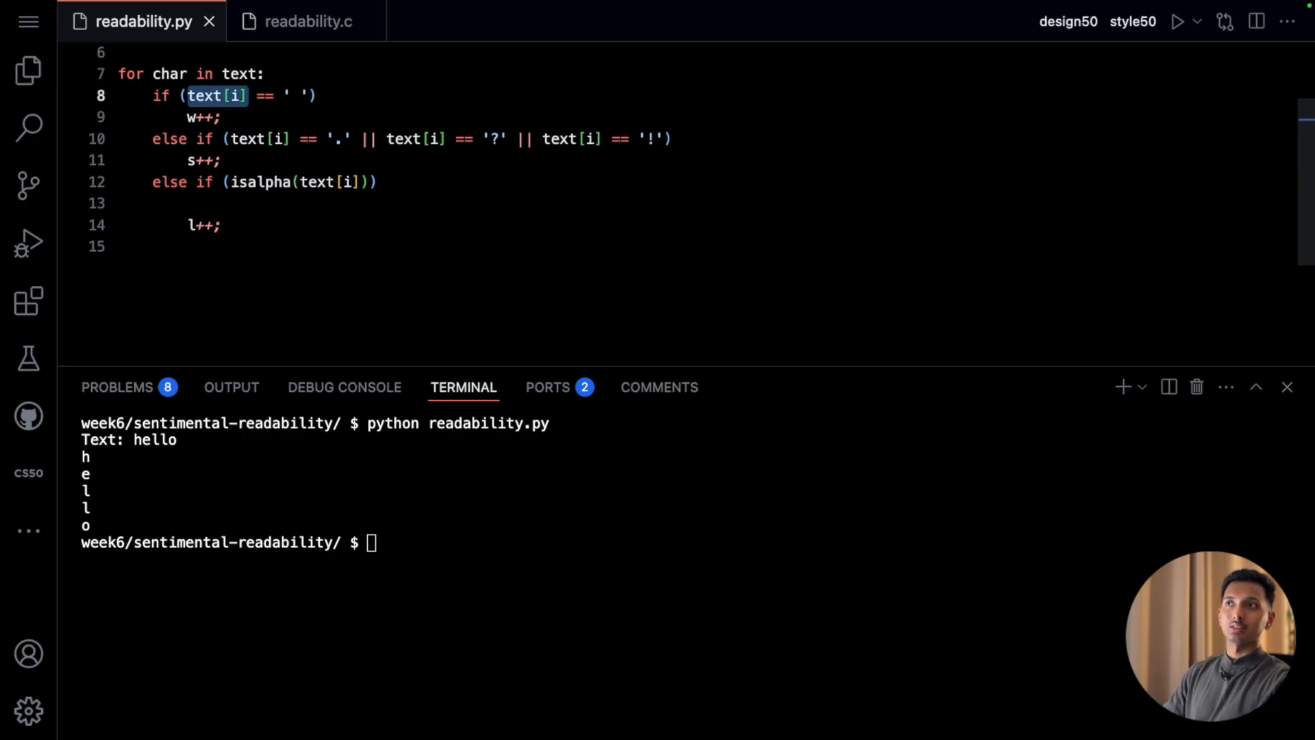
pyautogui.write('char')
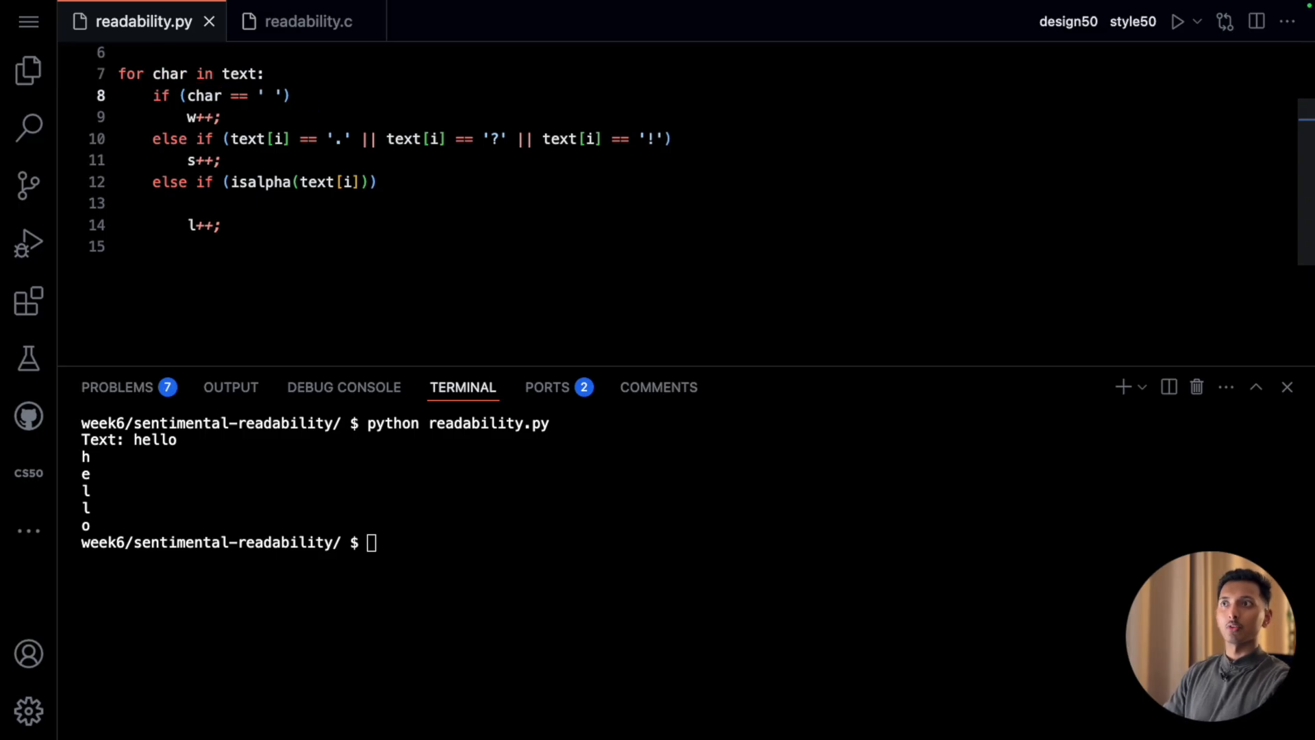
pyautogui.doubleClick(388, 138)
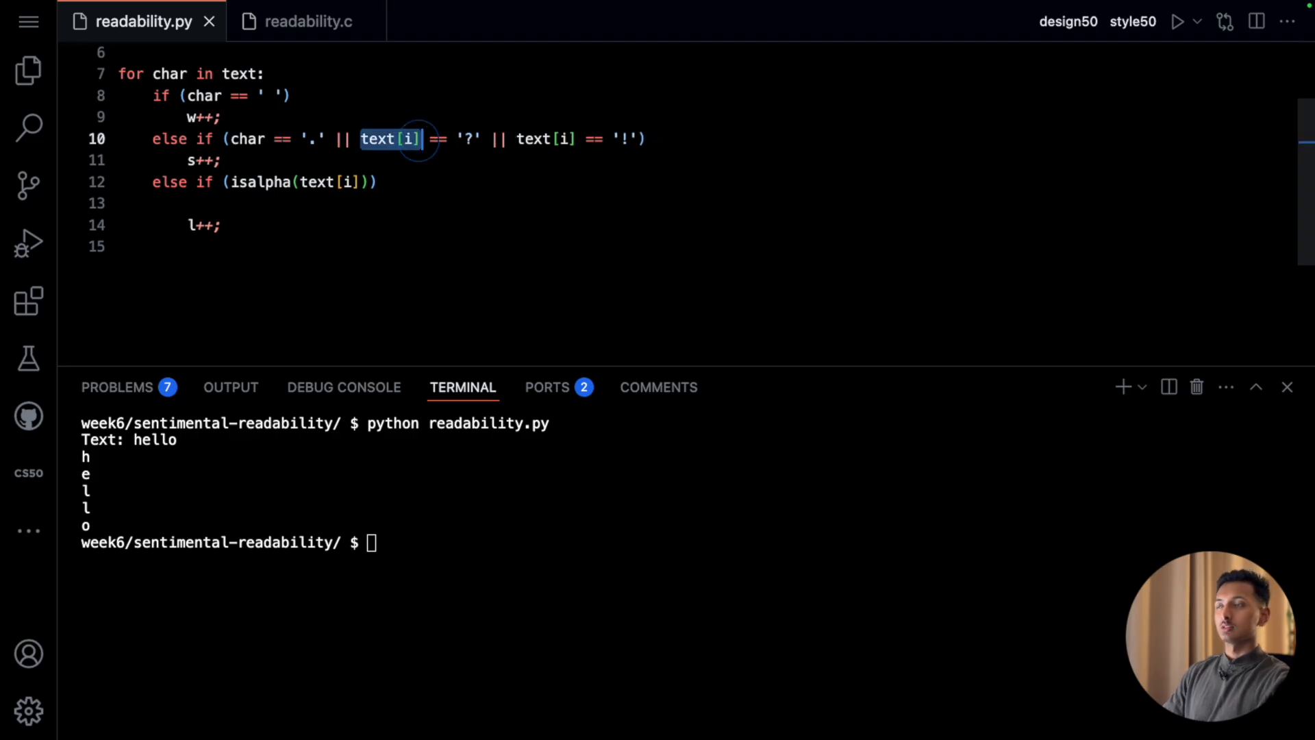
pyautogui.write('char')
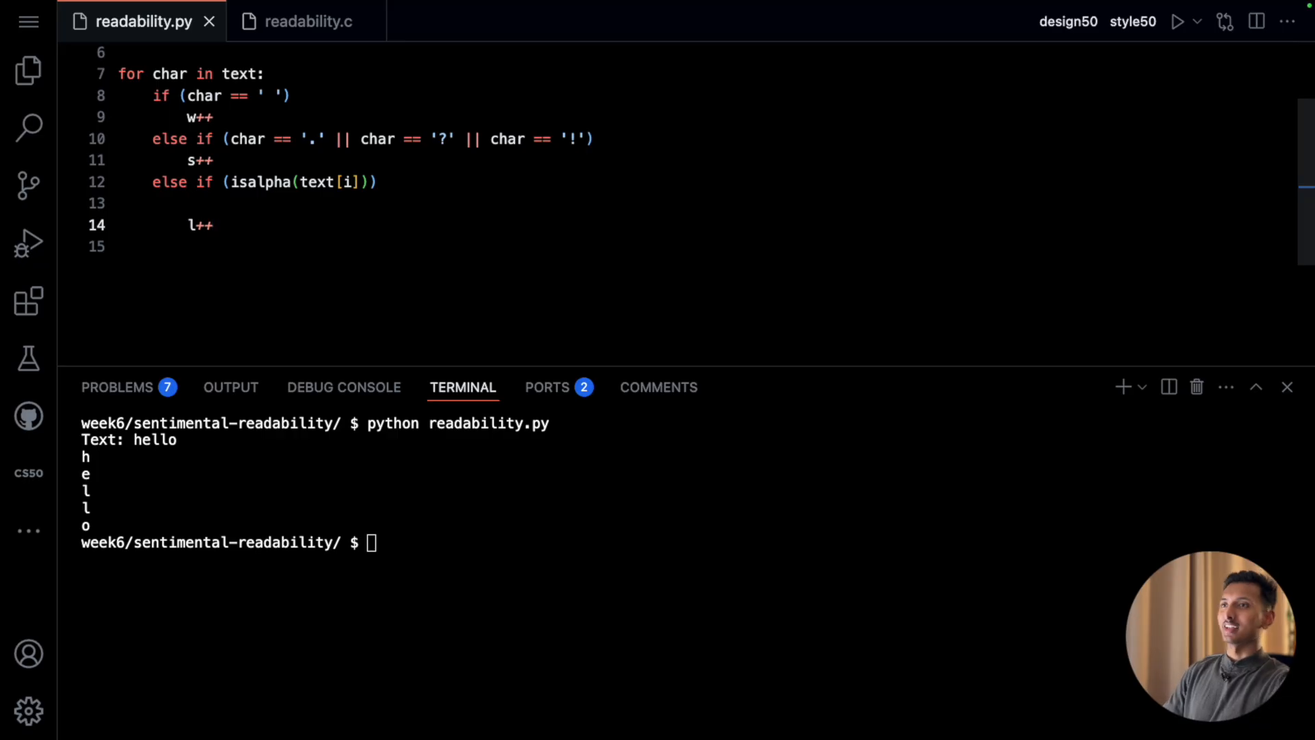
# - Turn the ++ increments into += 1 and else if into elif, ending the loop
pyautogui.press('Backspace')
pyautogui.write('= 1')
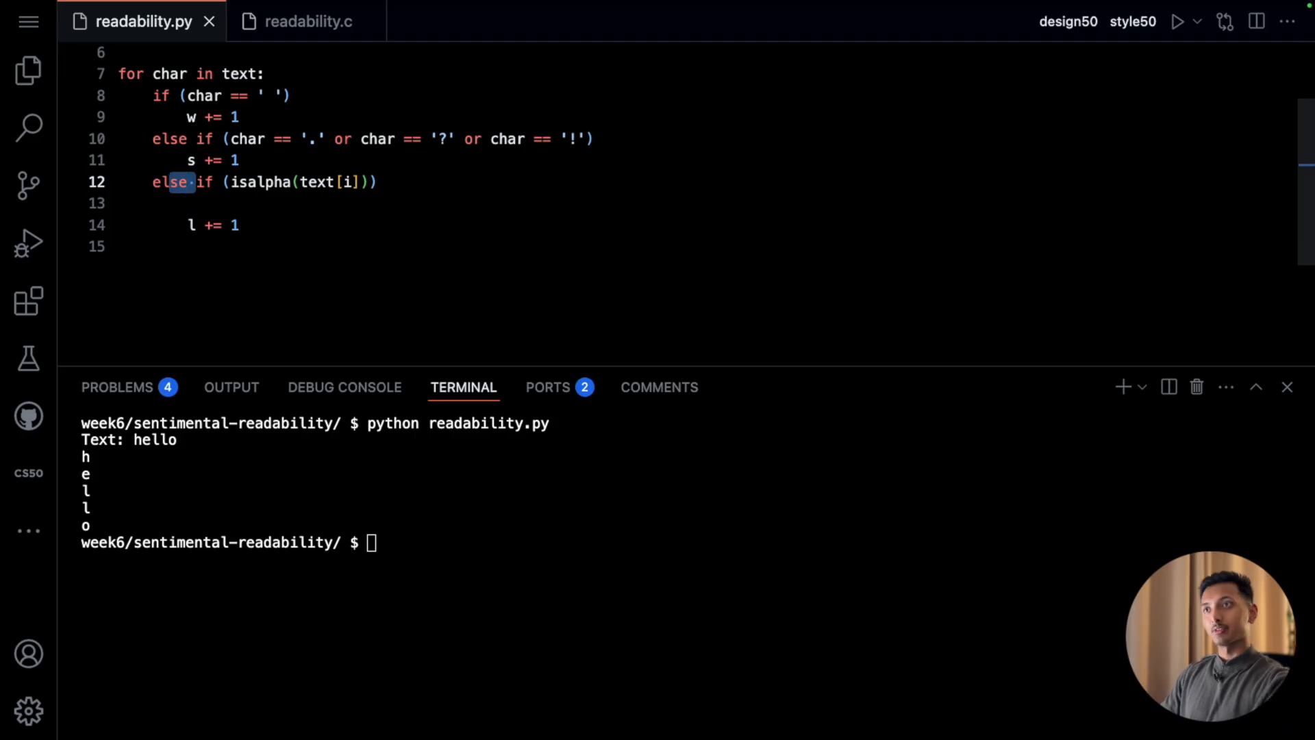
pyautogui.write('elif')
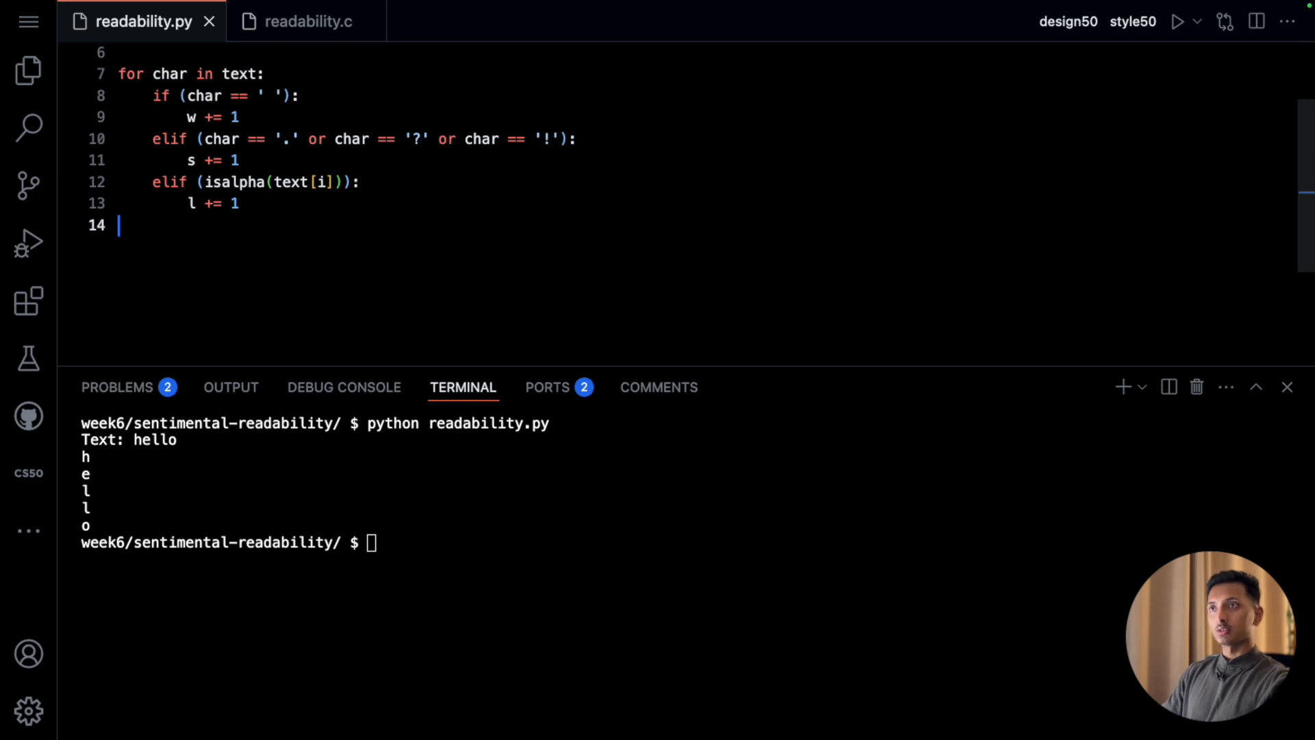
pyautogui.press('Enter')
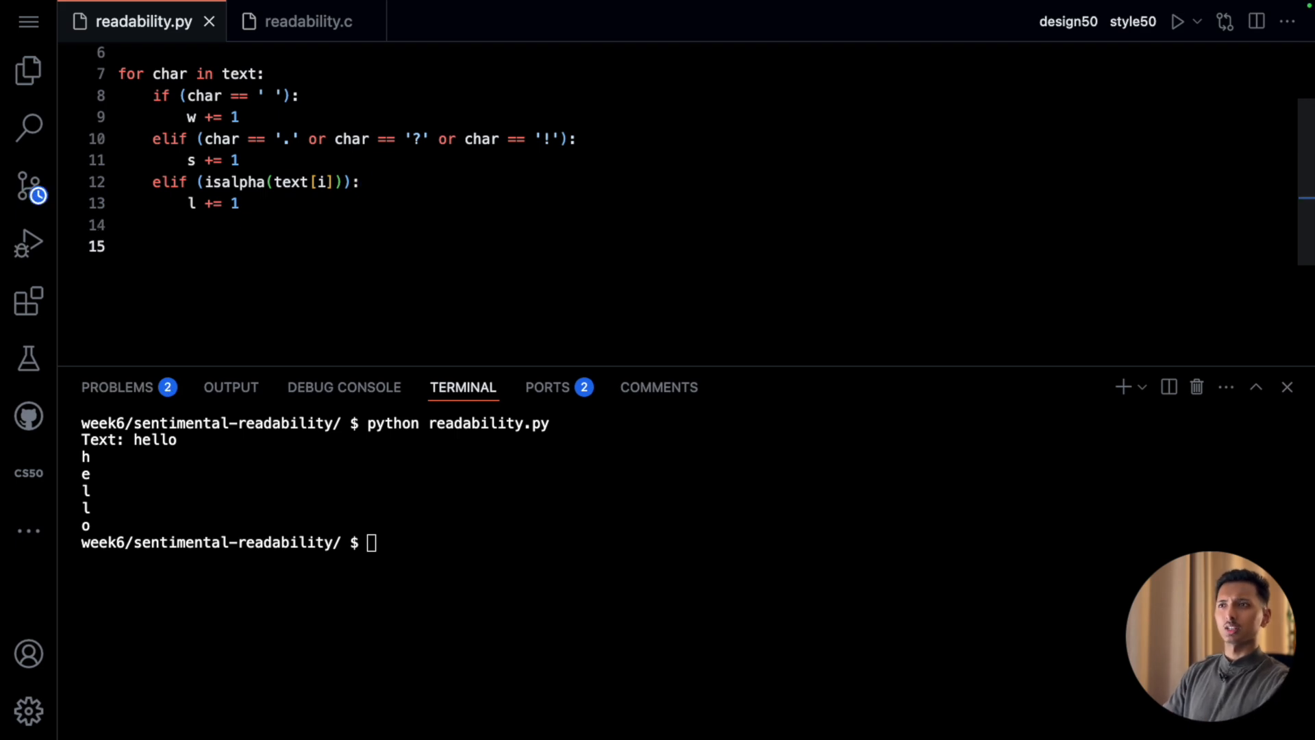
# - Add index = round(0.0588 * l / w * 100 - 0.296 * s / w * 100 - 15.8) without the (int) cast
pyautogui.click(304, 20)
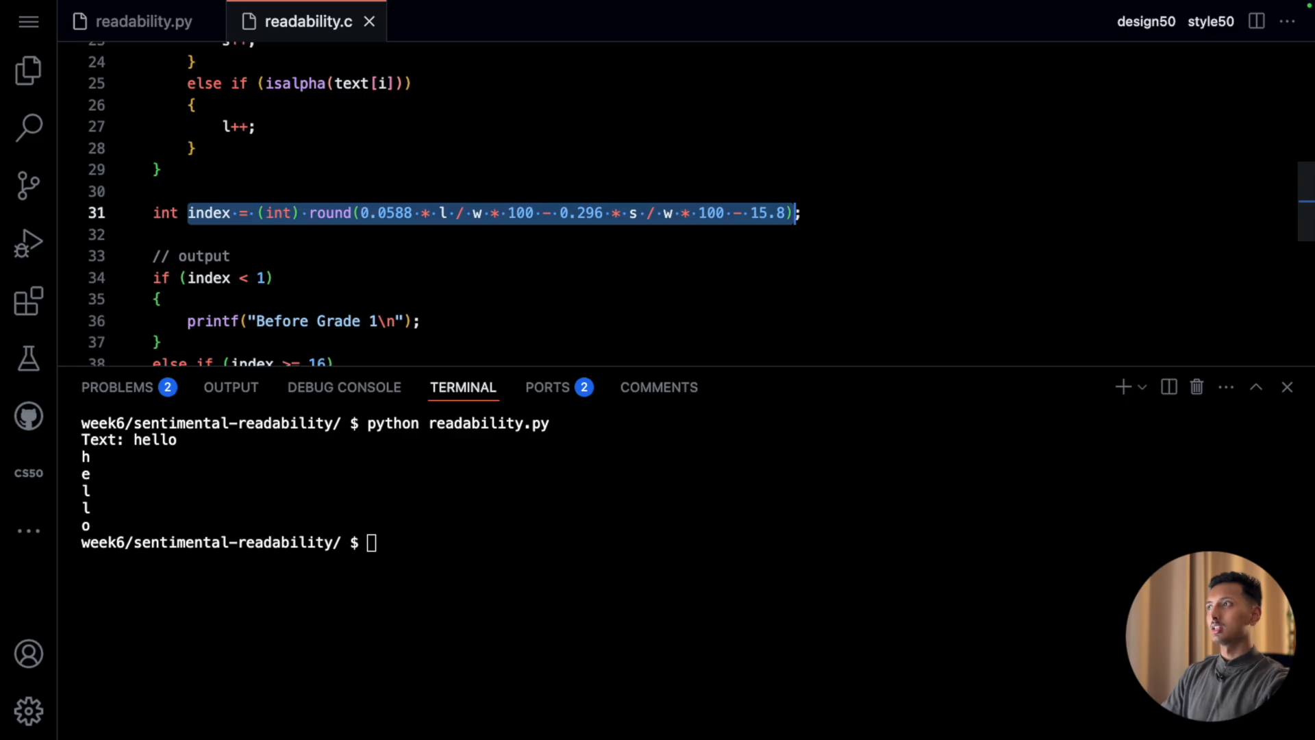
pyautogui.click(144, 20)
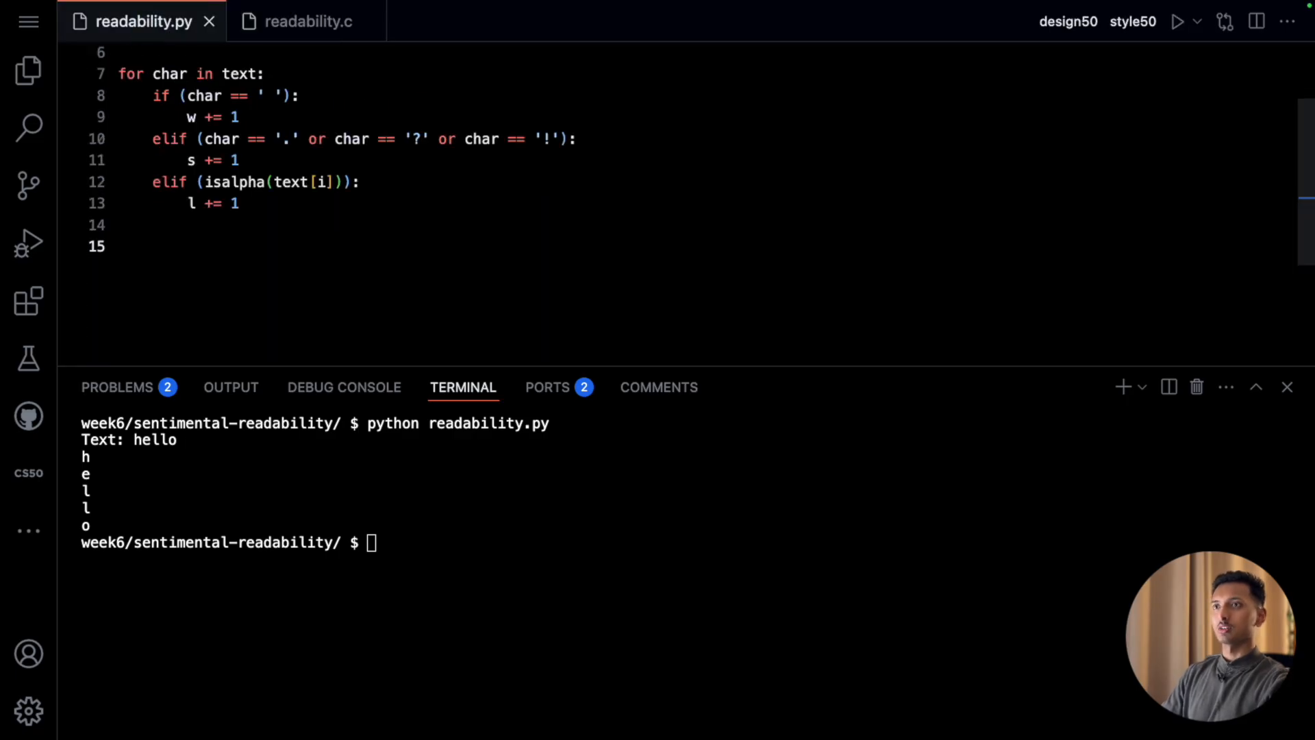
pyautogui.write('index = (int) round(0.0588 * l / w * 100 - 0.296 * s / w * 100 - 15.8)')
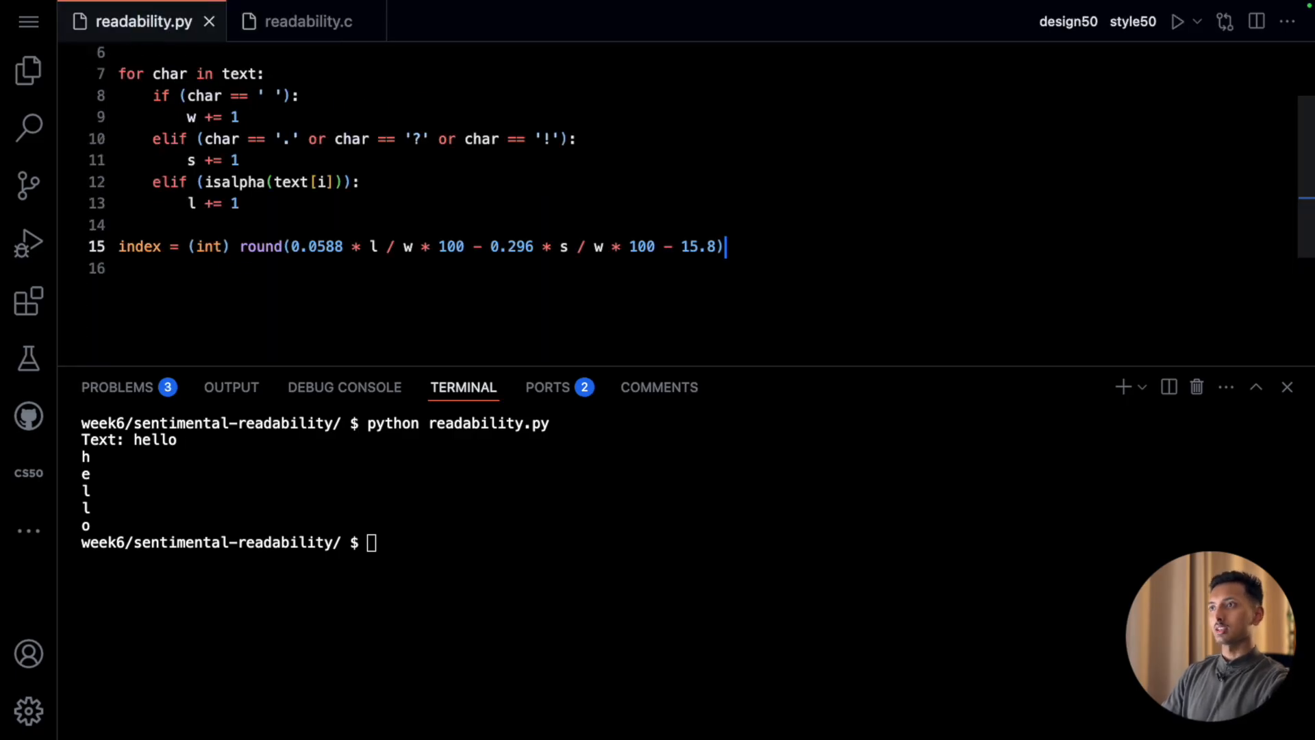
pyautogui.doubleClick(207, 245)
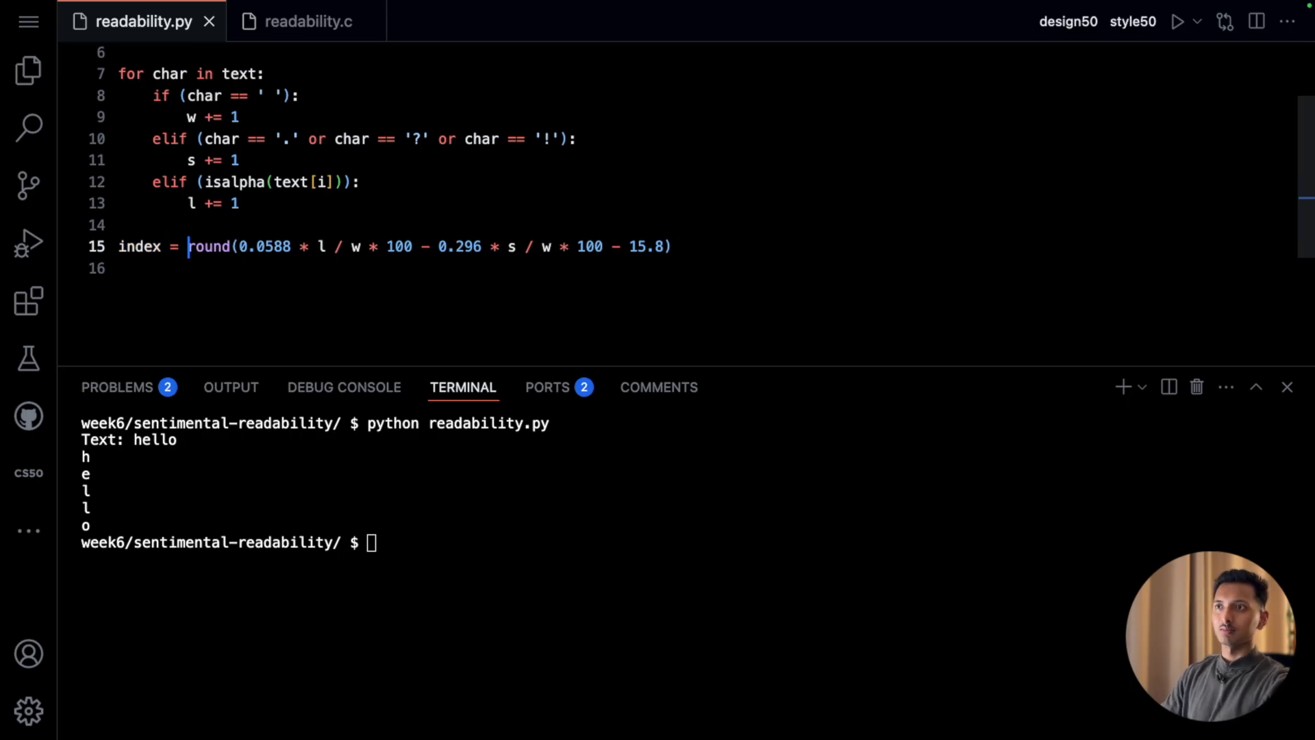
pyautogui.click(307, 20)
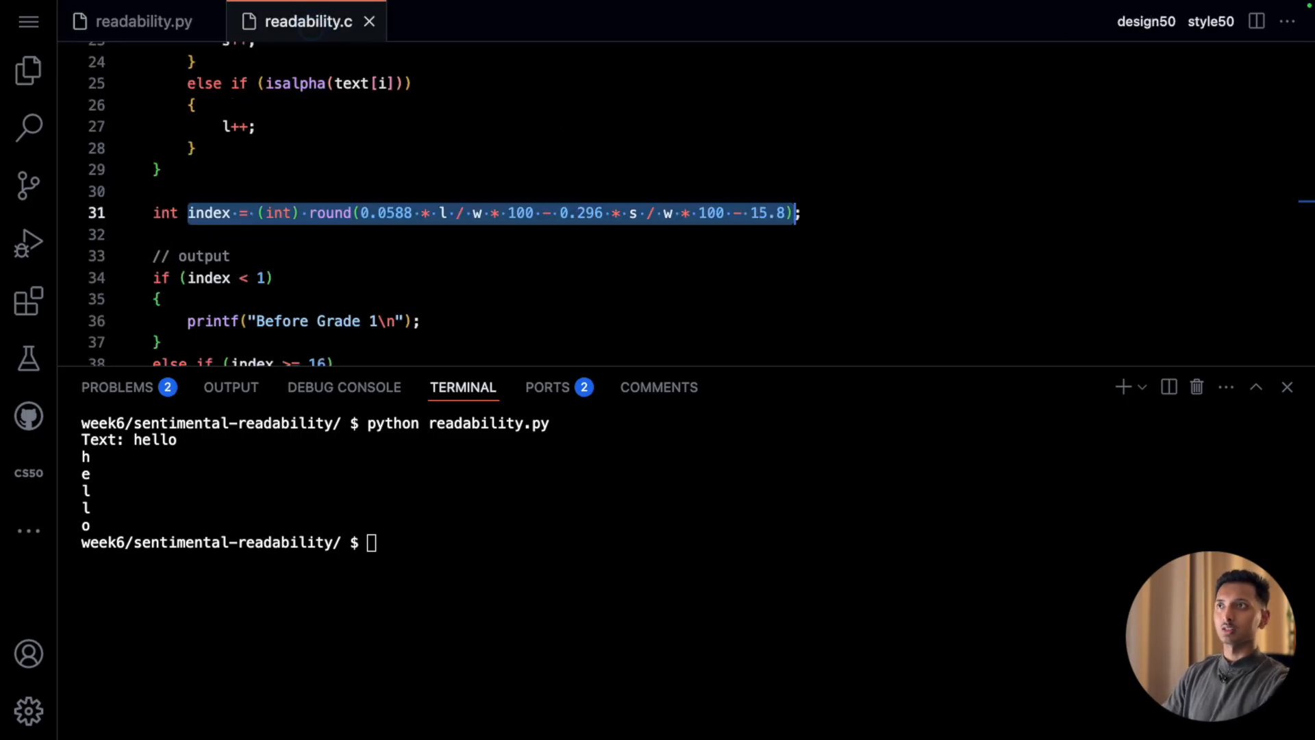
# - Paste the C grade-output if/else block into readability.py and strip its braces into Python form
pyautogui.scroll(-3)
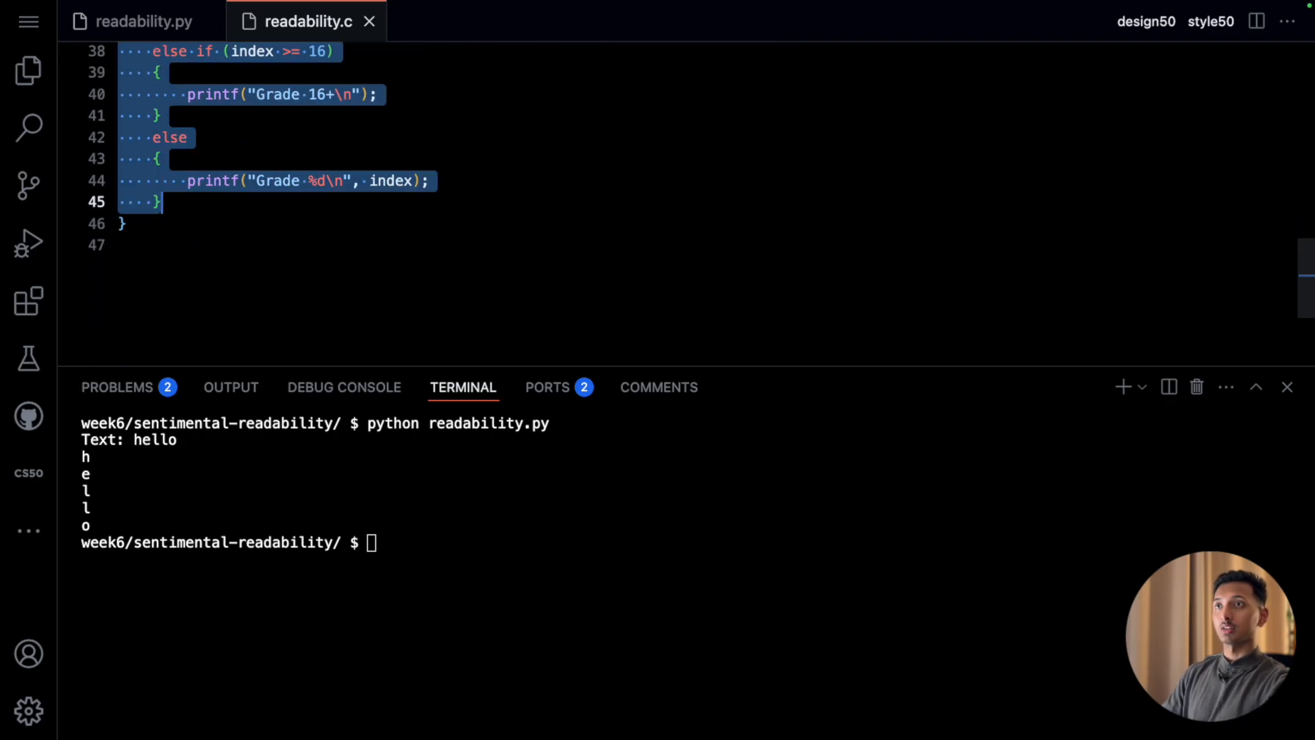
pyautogui.click(143, 20)
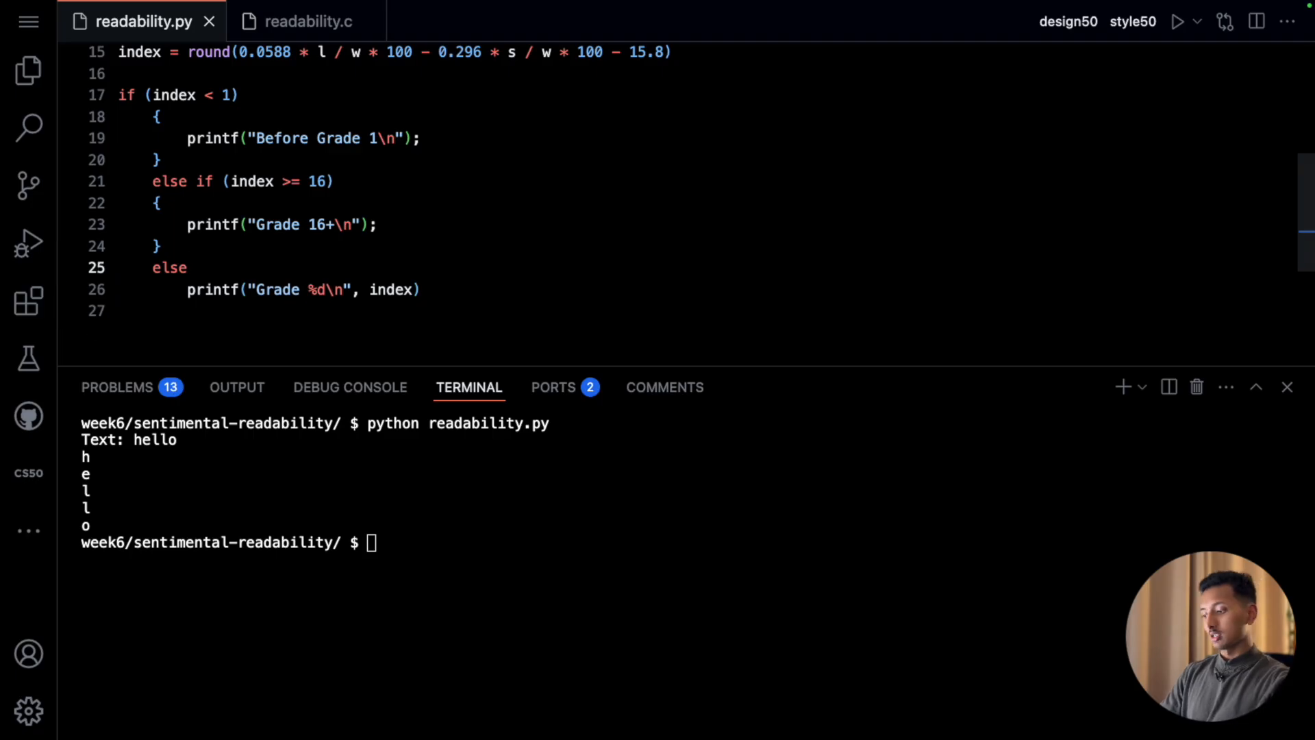
pyautogui.moveTo(155, 117); pyautogui.dragTo(419, 289)
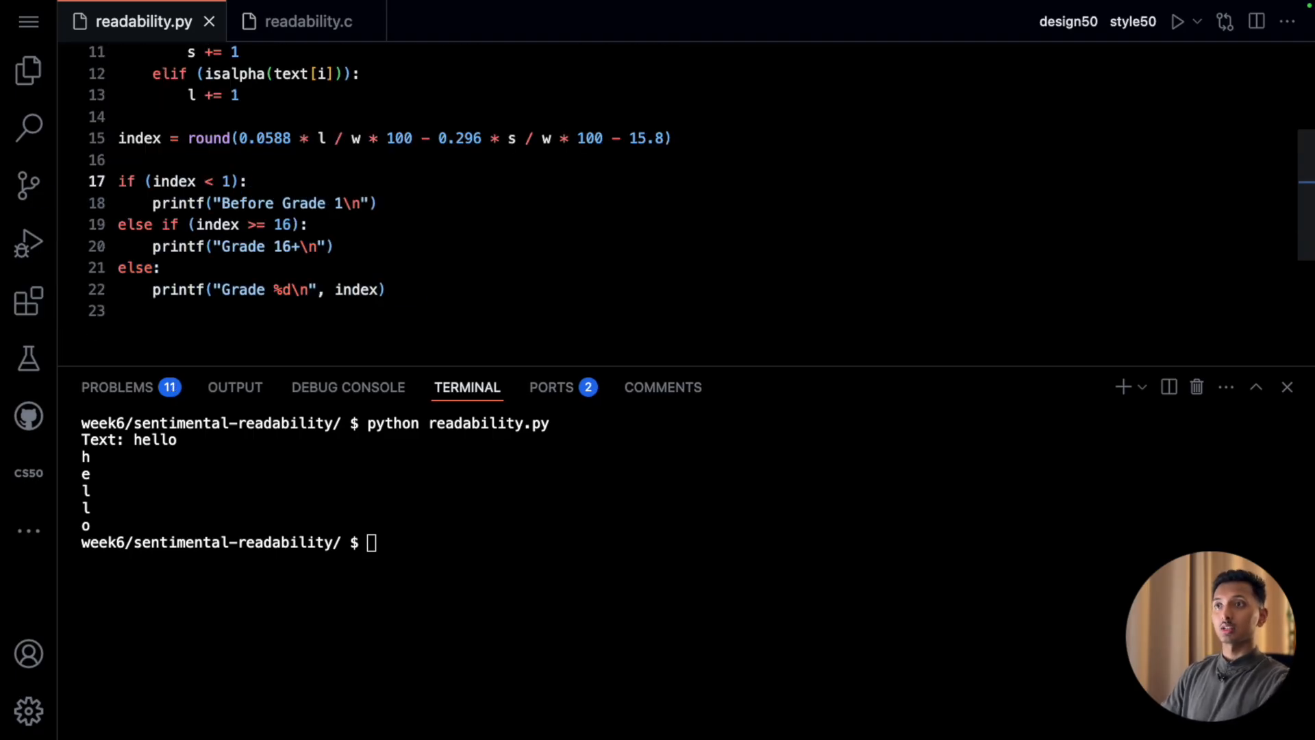
pyautogui.doubleClick(134, 223)
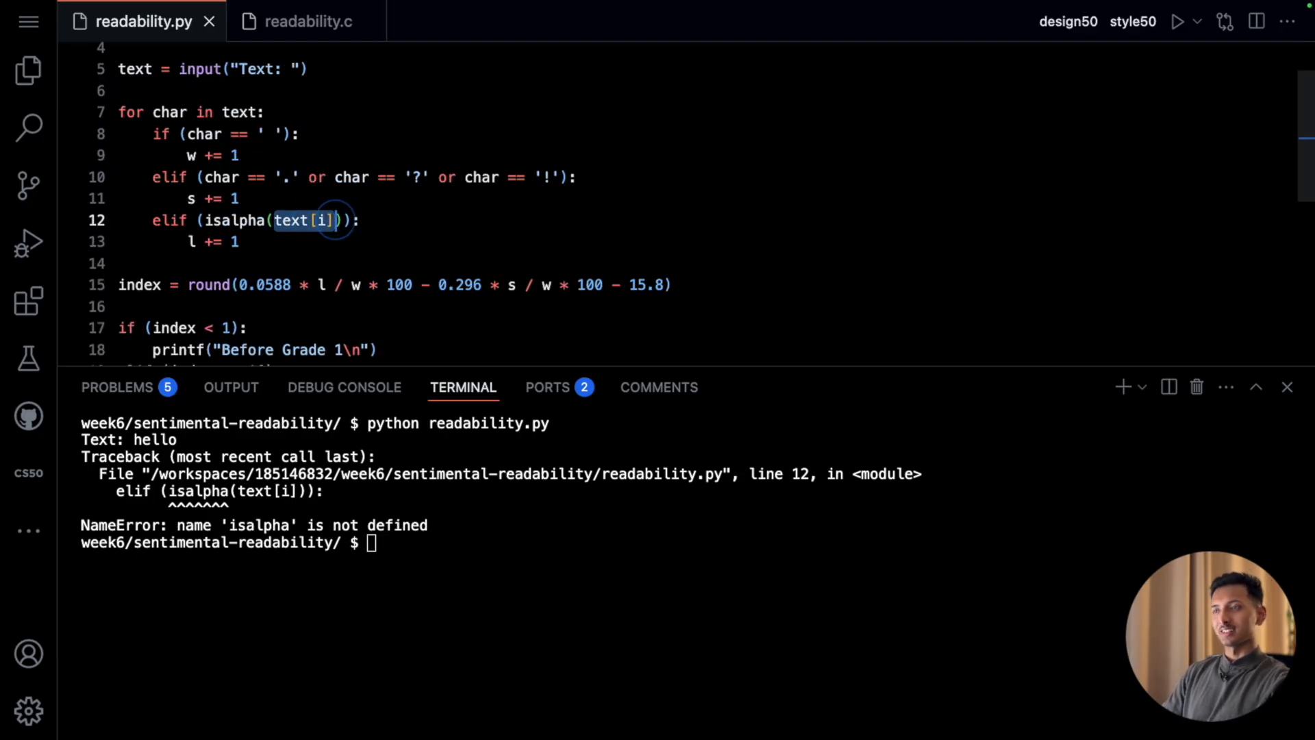
# - Change the letter check from isalpha(text[i]) to char.isalpha()
pyautogui.write('char')
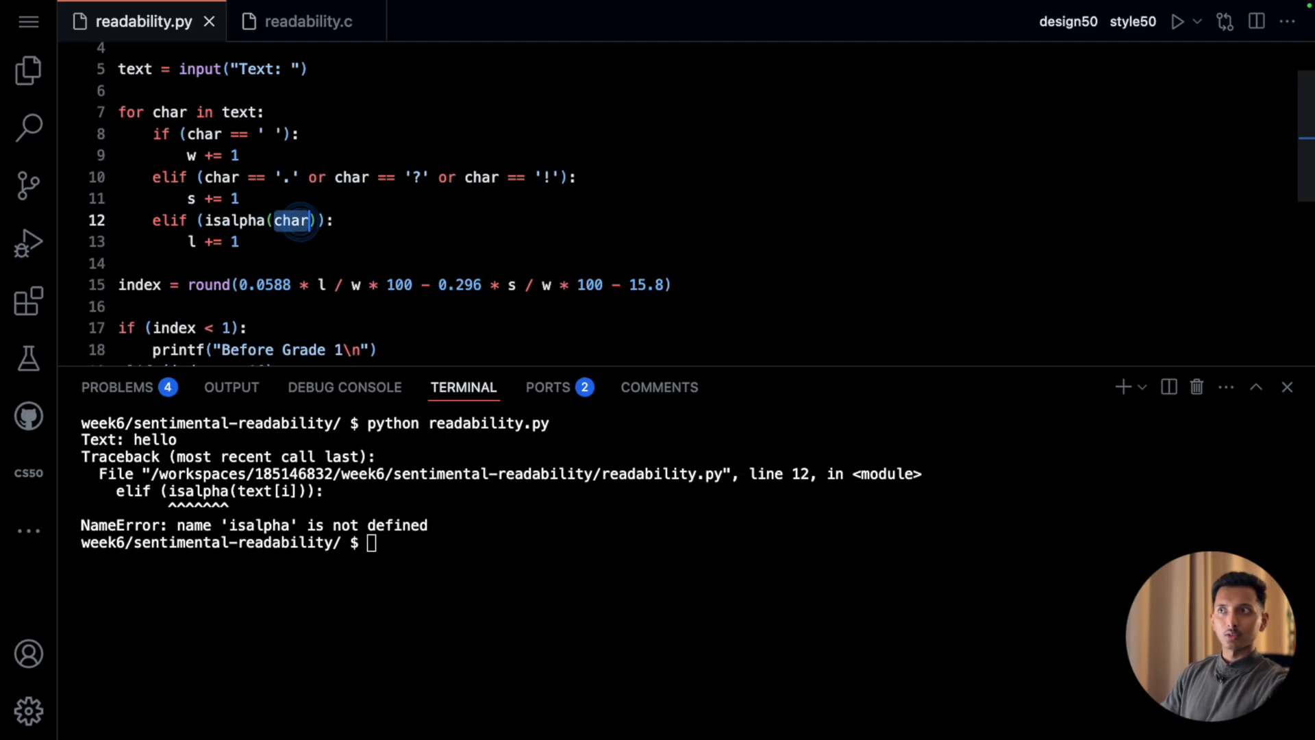
pyautogui.click(290, 220)
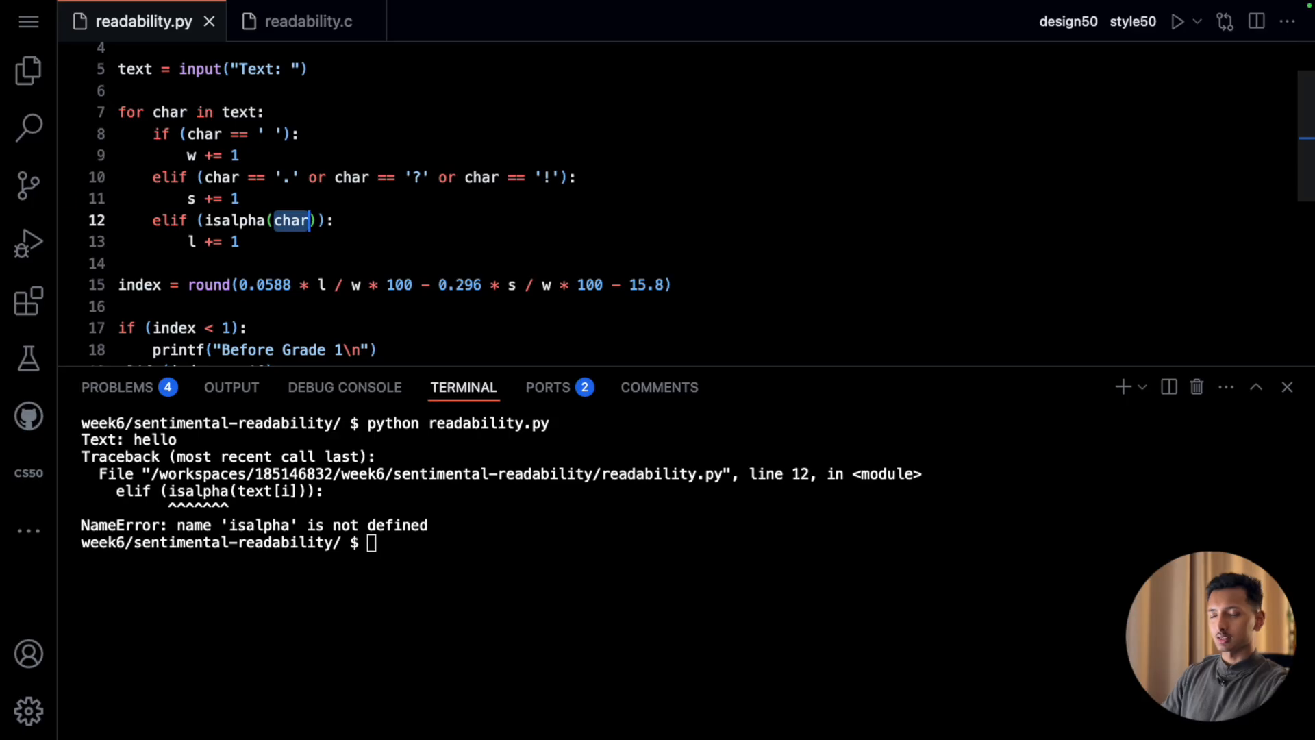
pyautogui.press('Backspace')
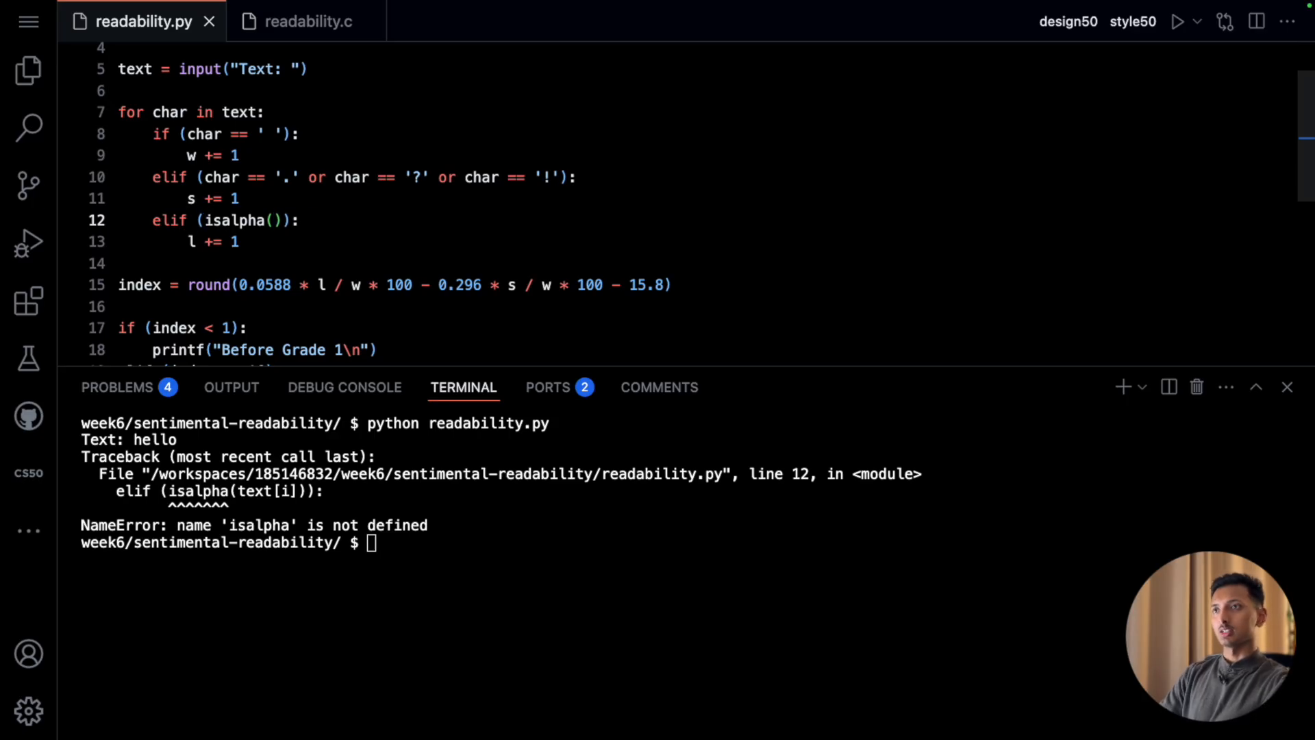
pyautogui.write('char.')
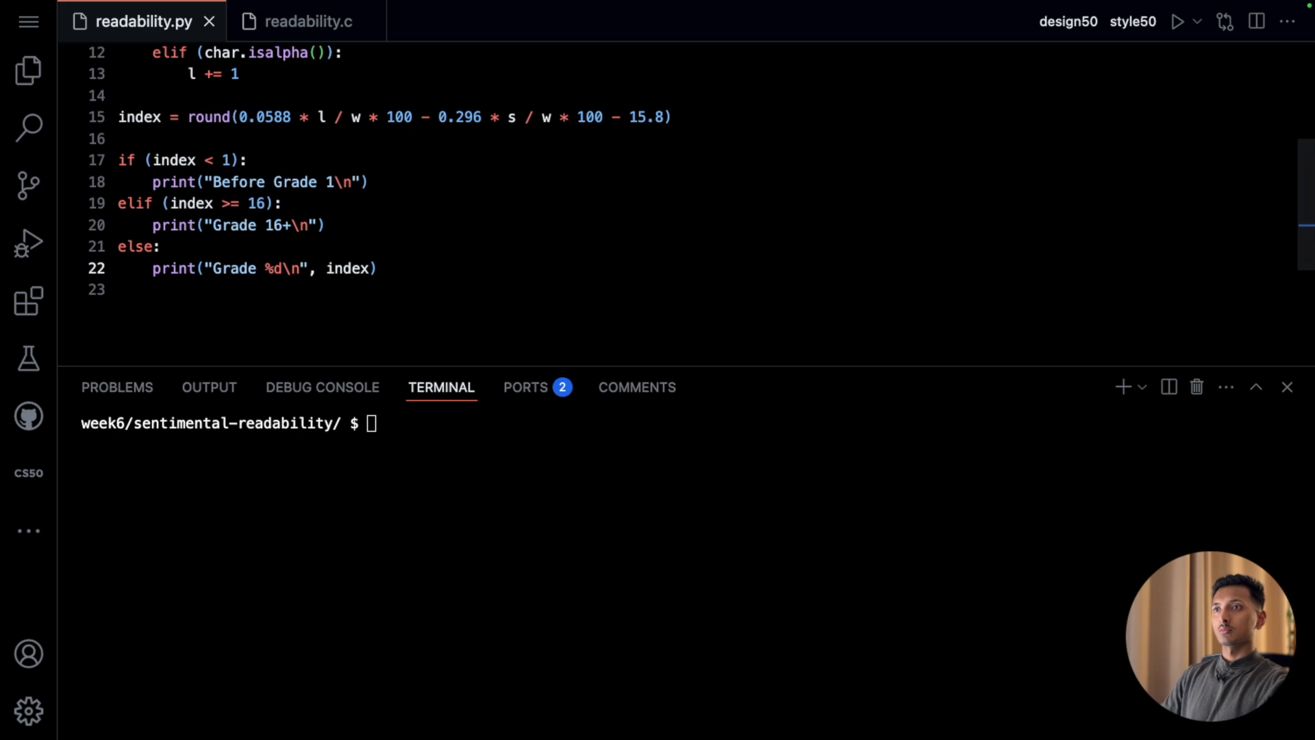
# - Remove the %d format code and \n from the grade print lines
pyautogui.click(326, 269)
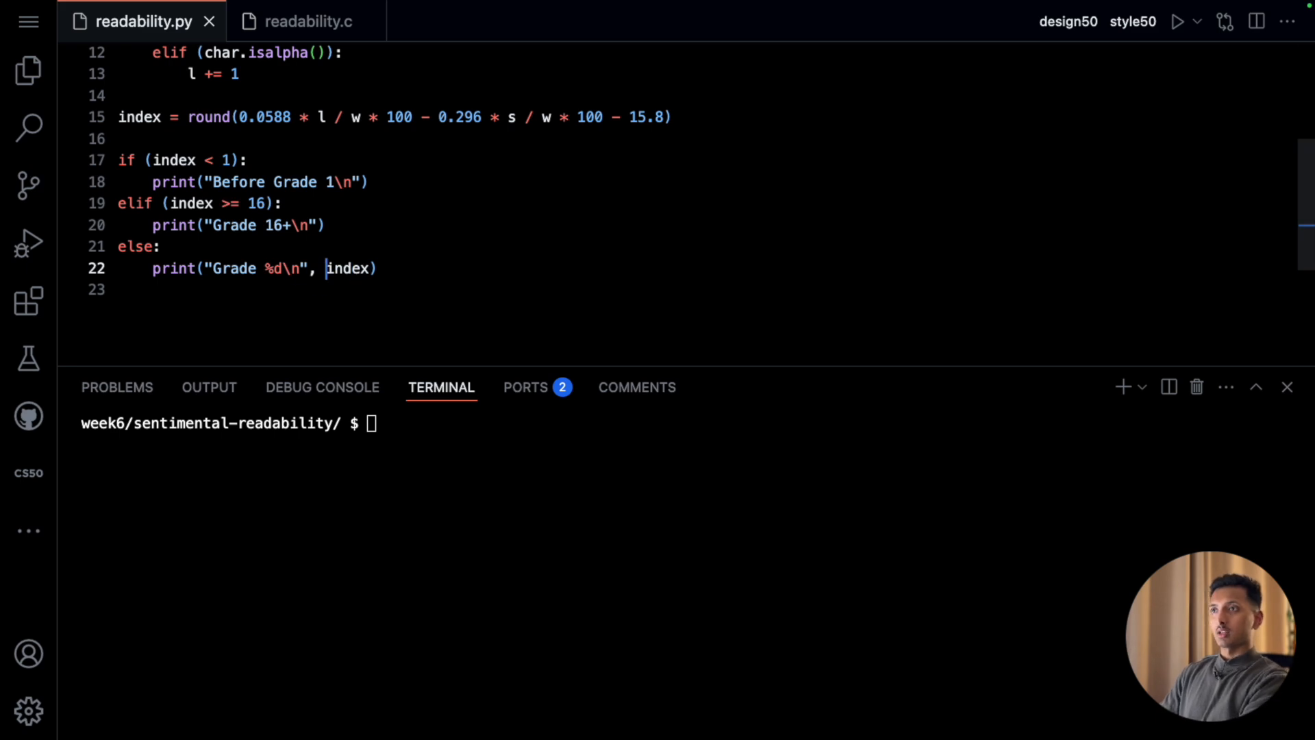
pyautogui.press('Backspace')
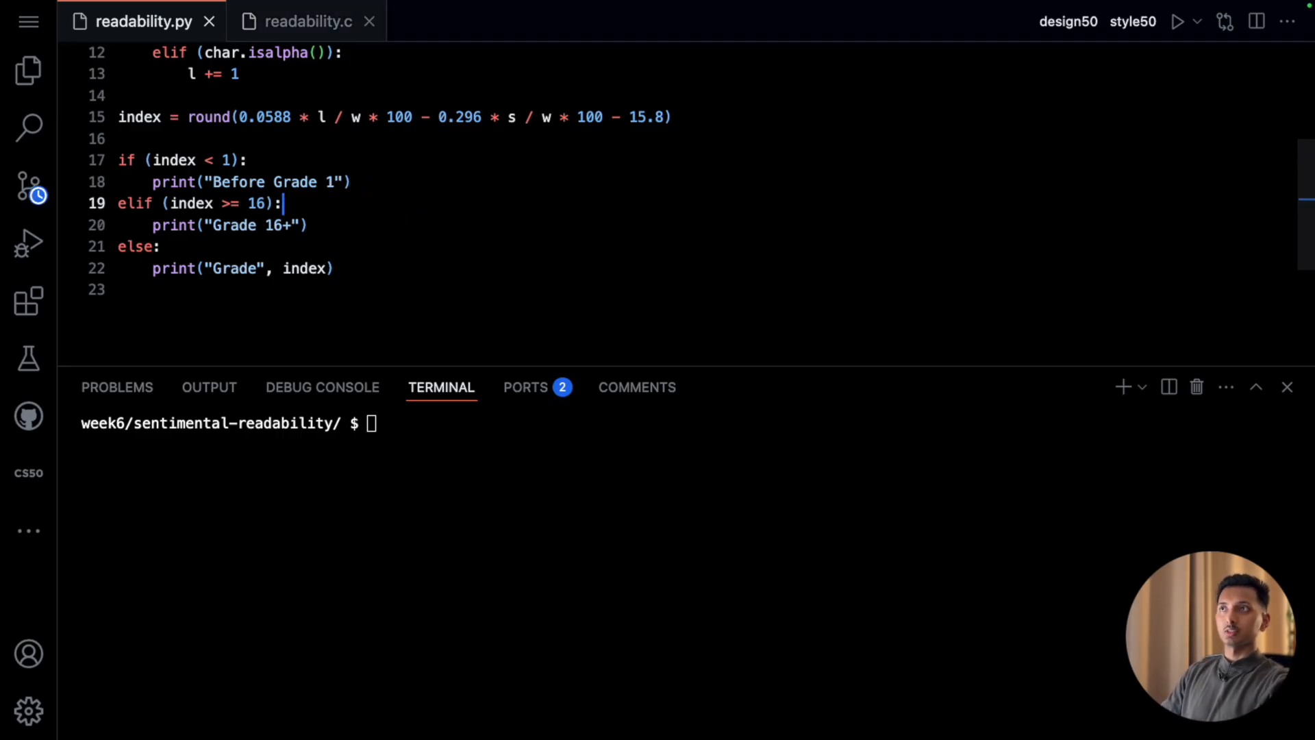
pyautogui.click(369, 20)
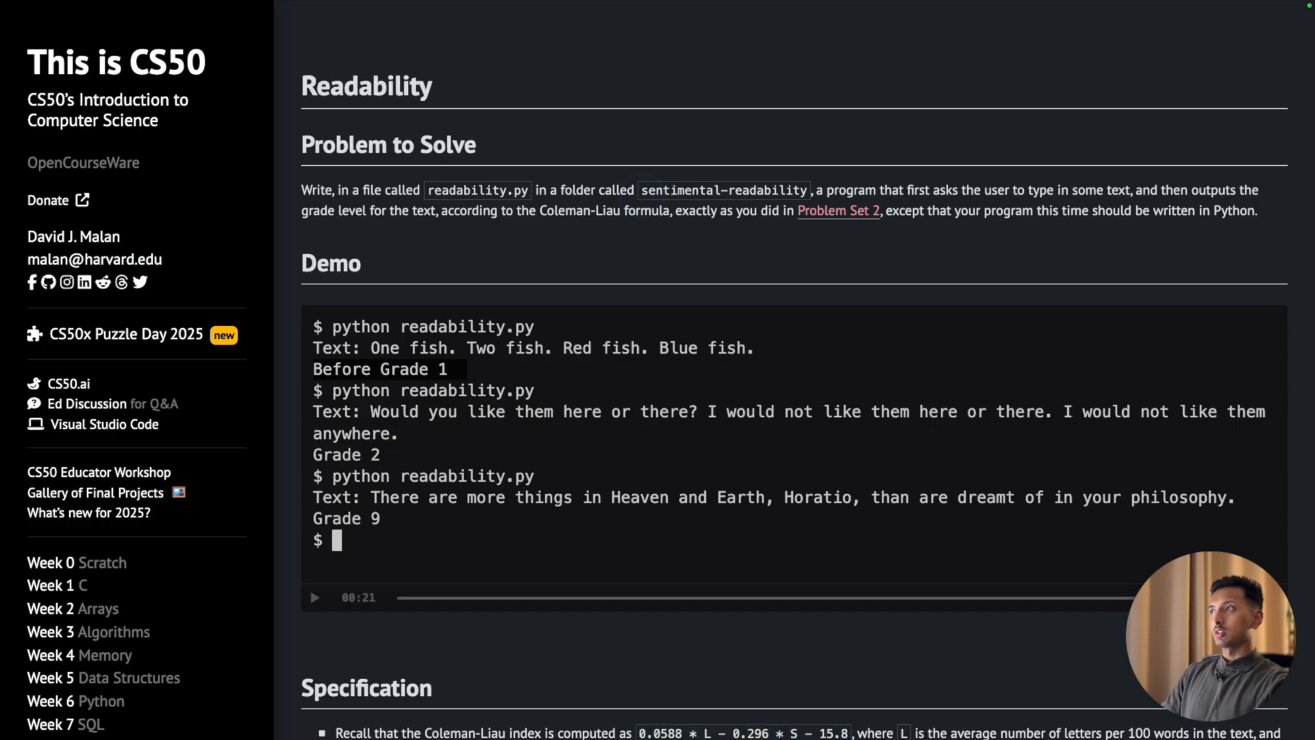
# - Run readability.py on the first test sentence and scroll the Readability page to How to Test
pyautogui.scroll(-3)
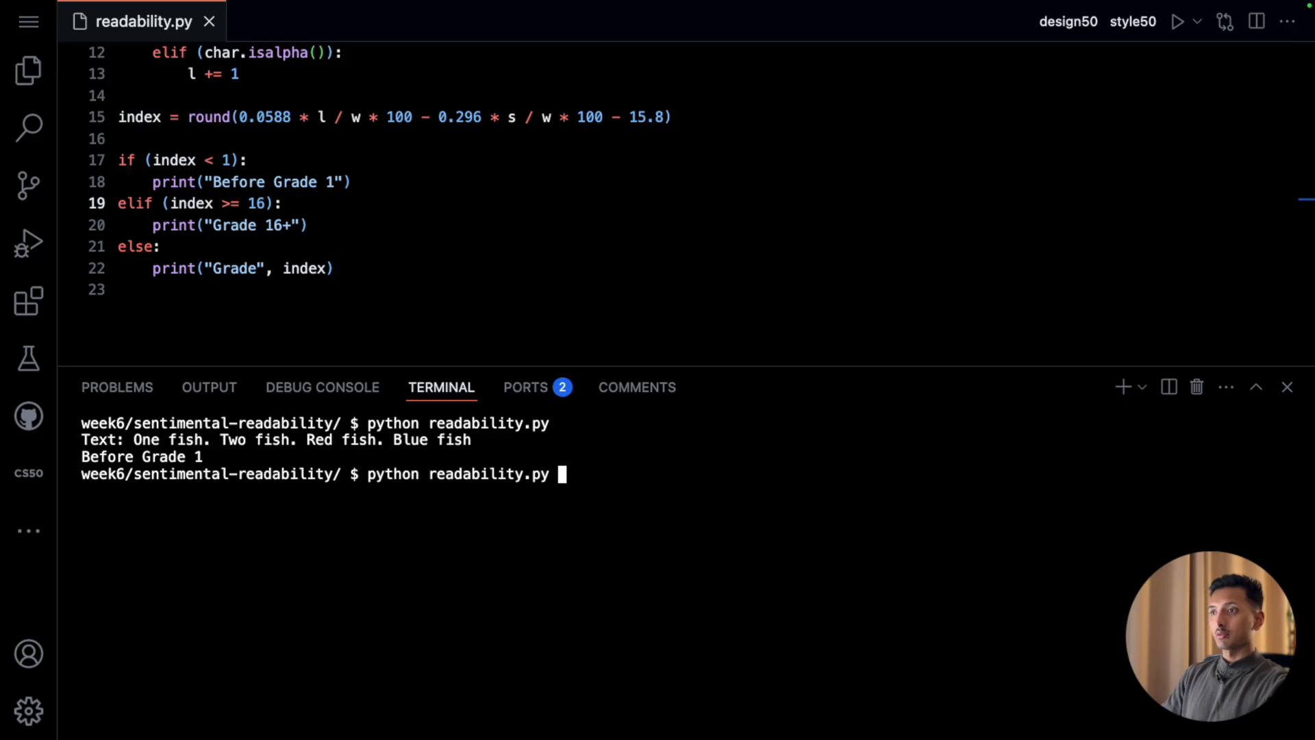
pyautogui.press('Enter')
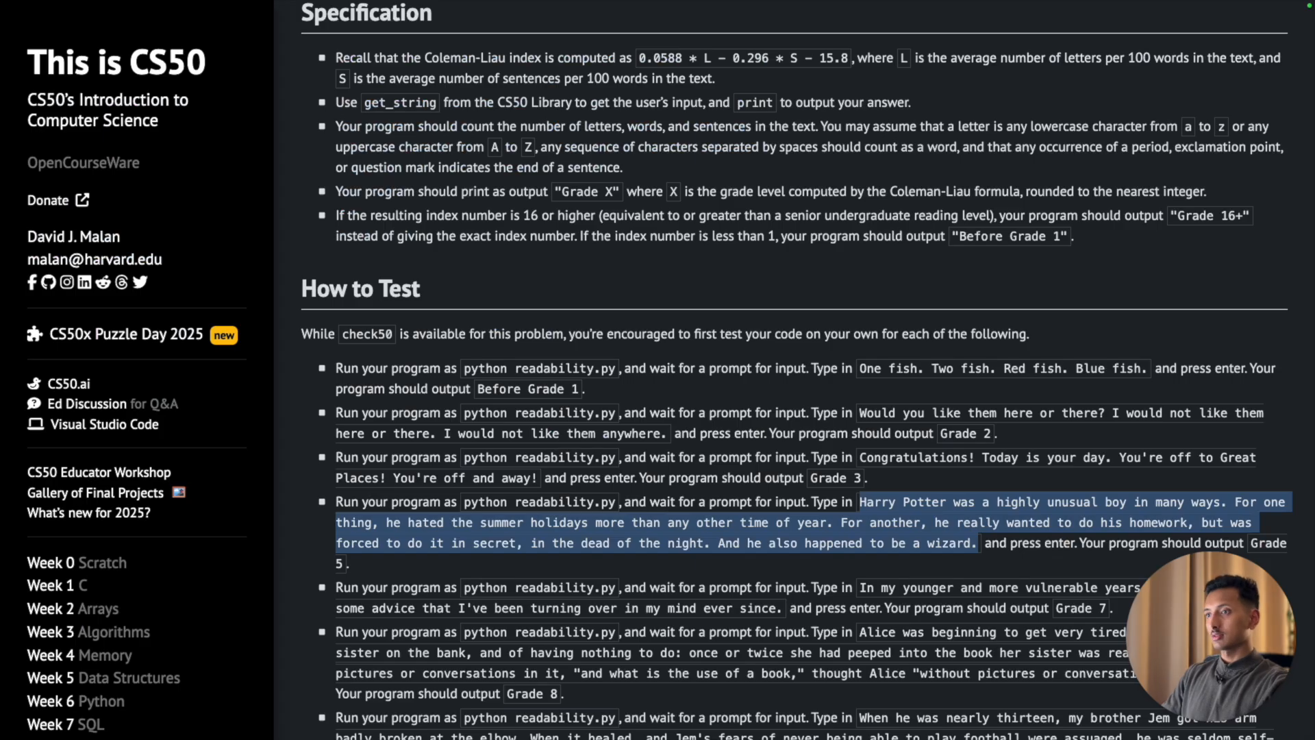
pyautogui.scroll(-3)
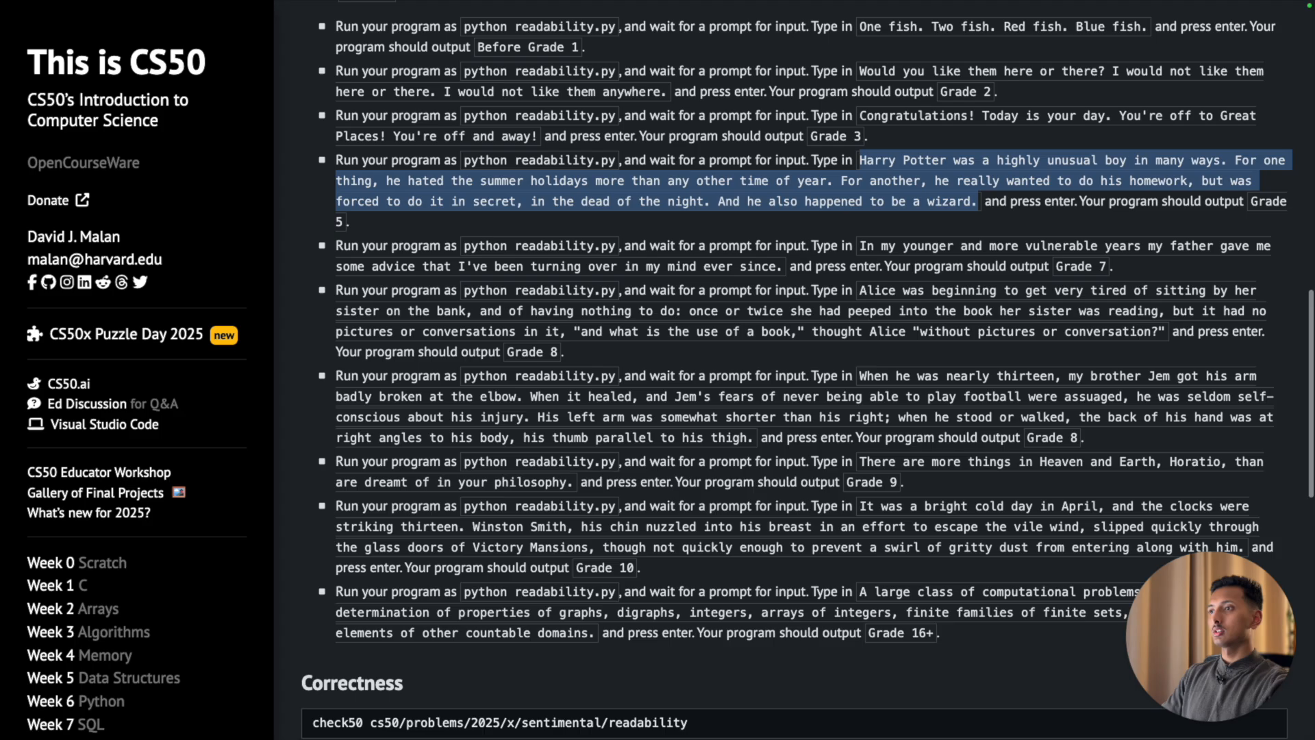
pyautogui.scroll(-3)
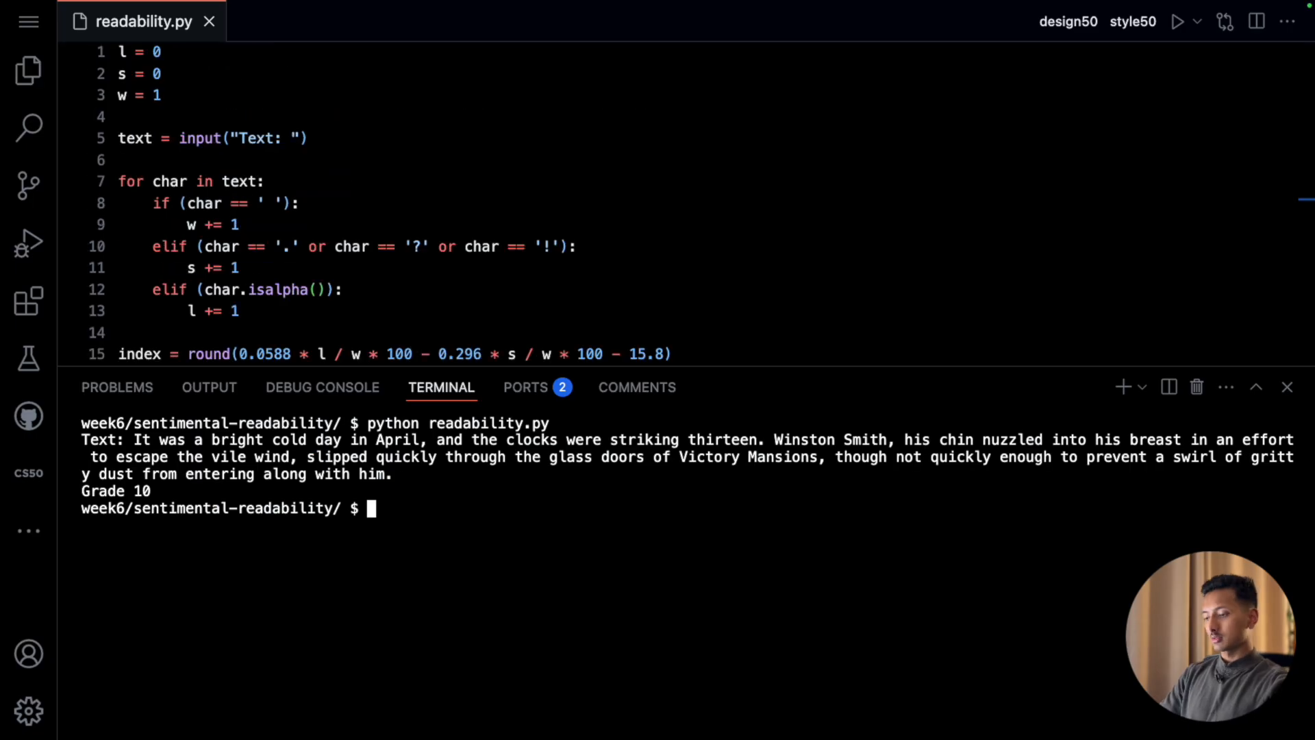
# - Submit readability.py with submit50 cs50/problems/2025/x/sentimental/readability, confirm yes, and view the 10/10 results
pyautogui.write('check50 cs50/problems/2025/x/sentimental/readability')
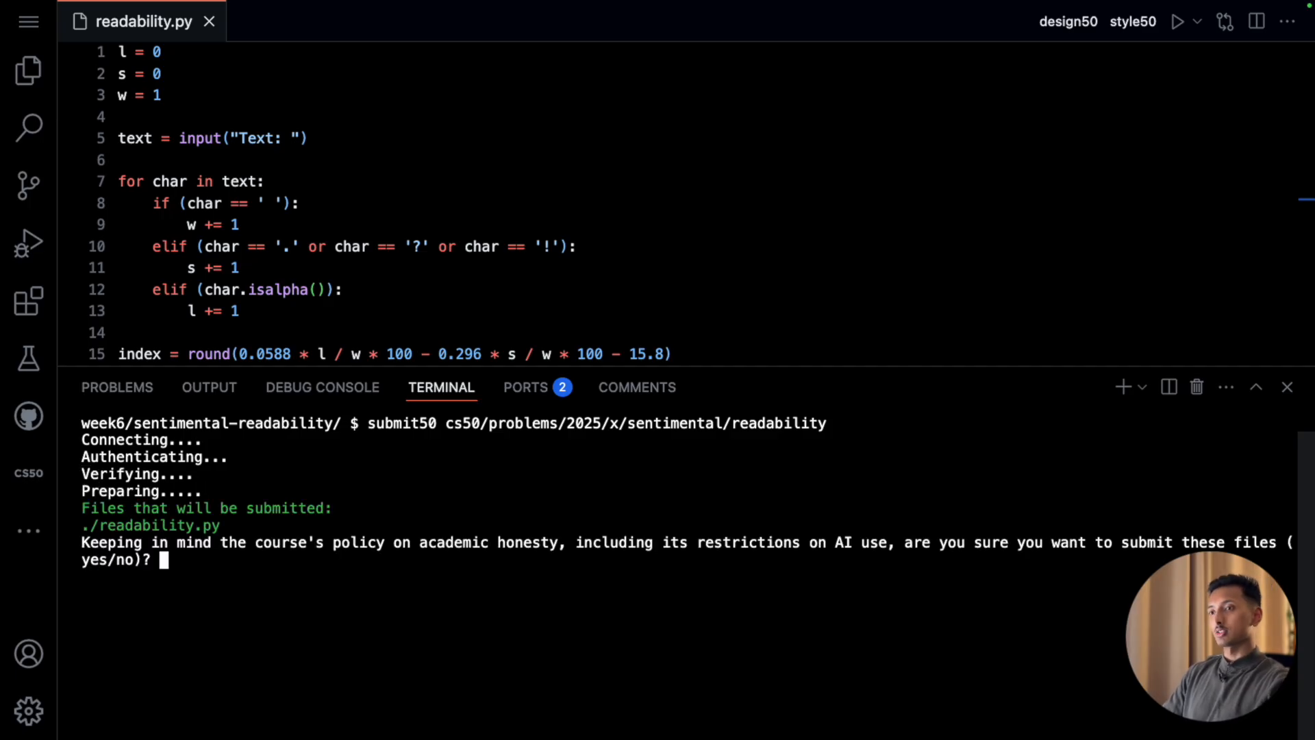
pyautogui.write('yes')
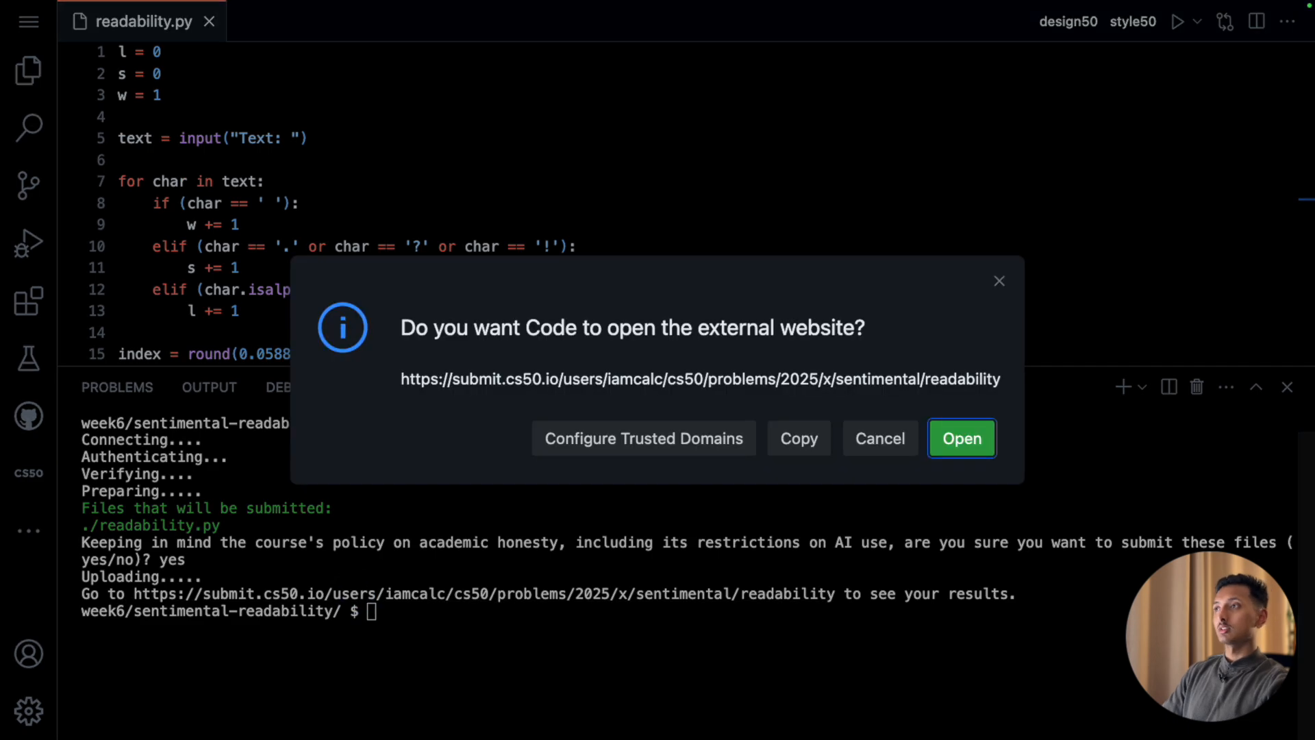
pyautogui.click(961, 438)
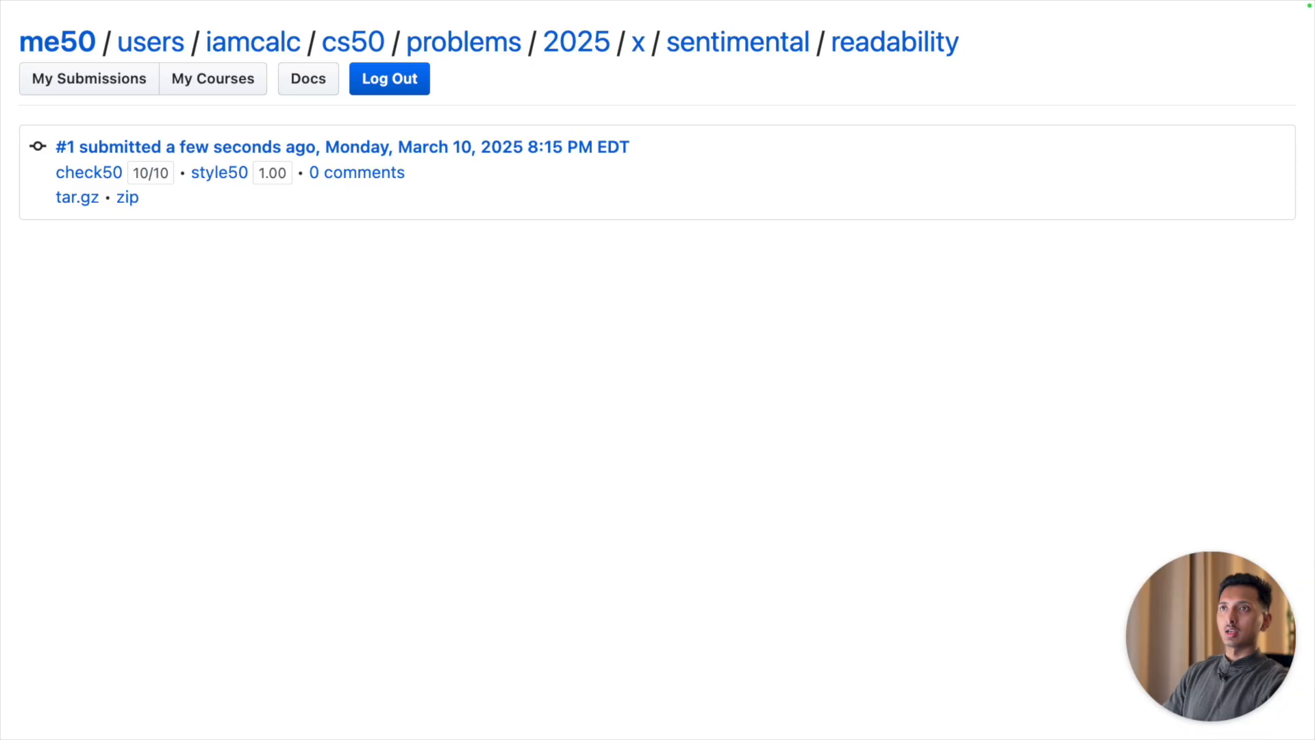